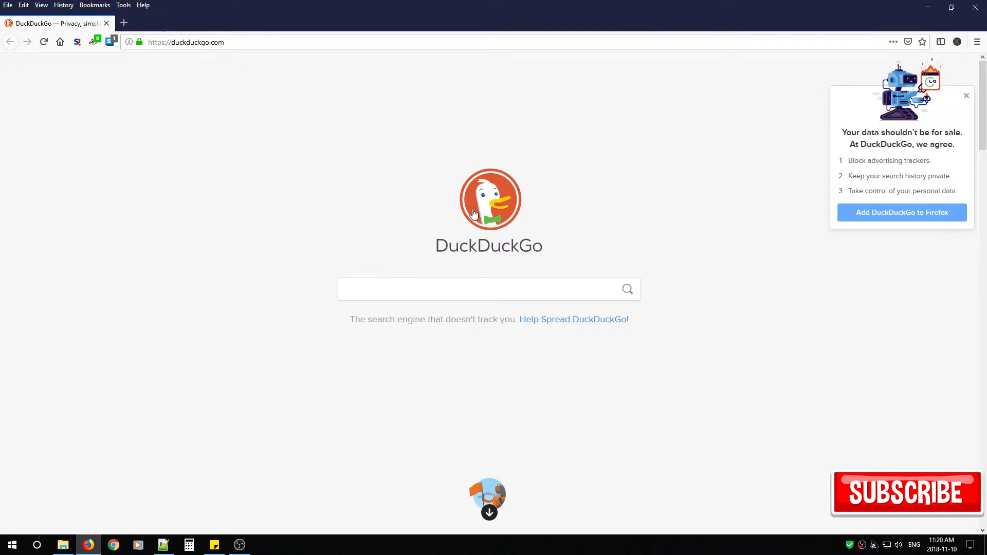
- Search DuckDuckGo for "teaching cooking" and scroll through the web results
left_click(489, 289)
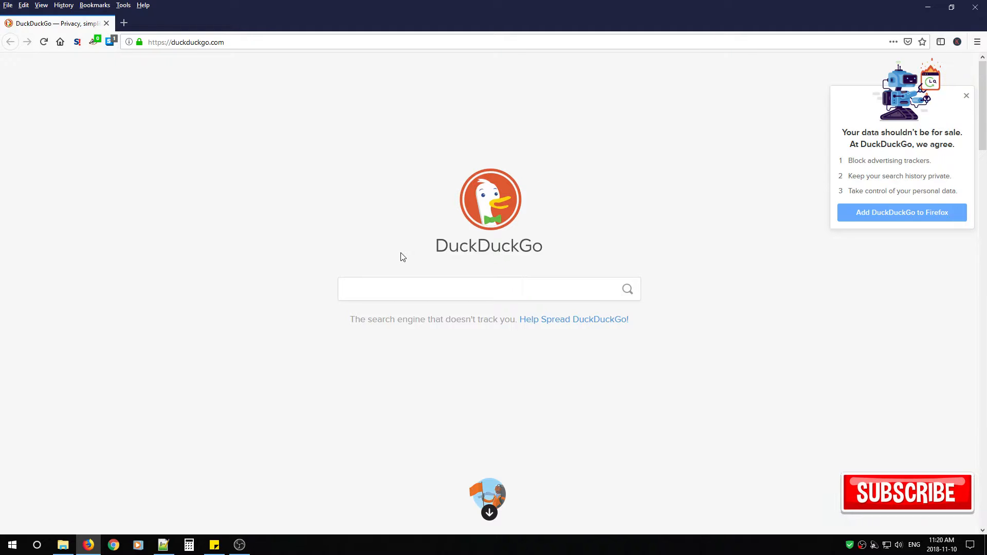
type("t")
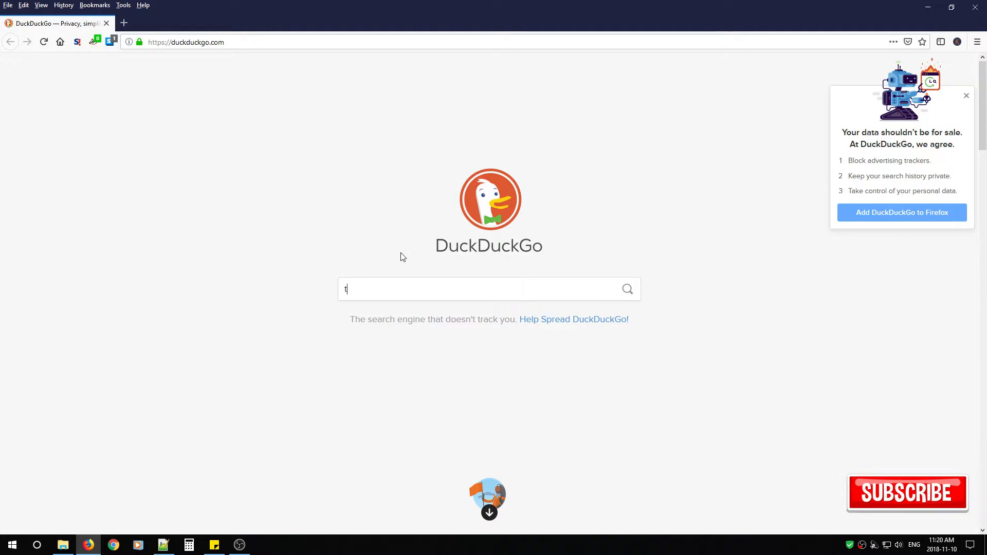
type("eaching cooking")
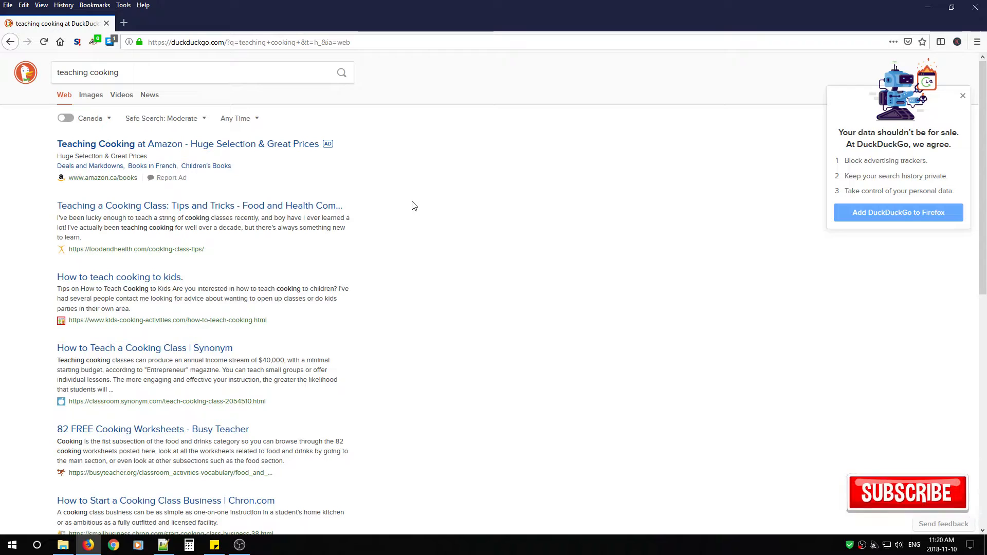
scroll("down", 3)
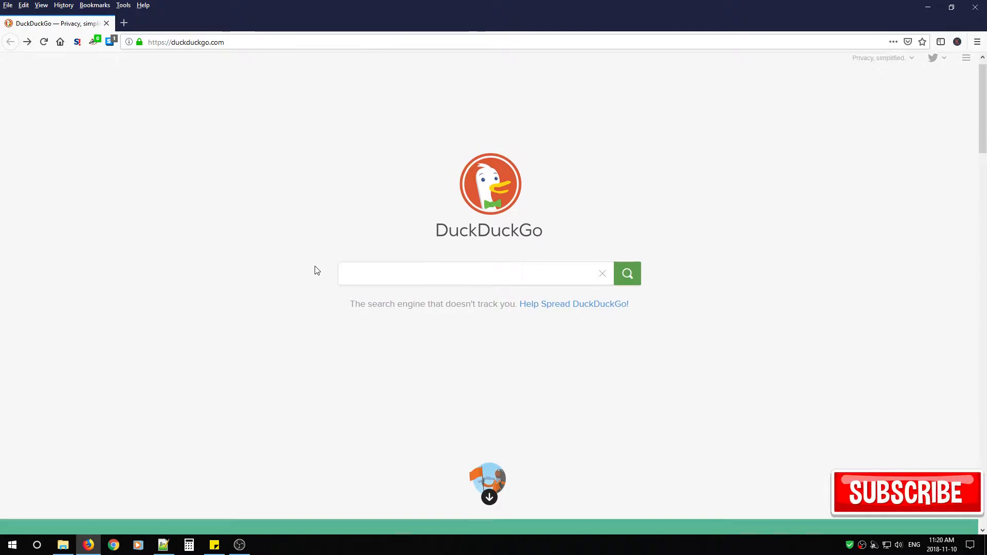
scroll("down", 3)
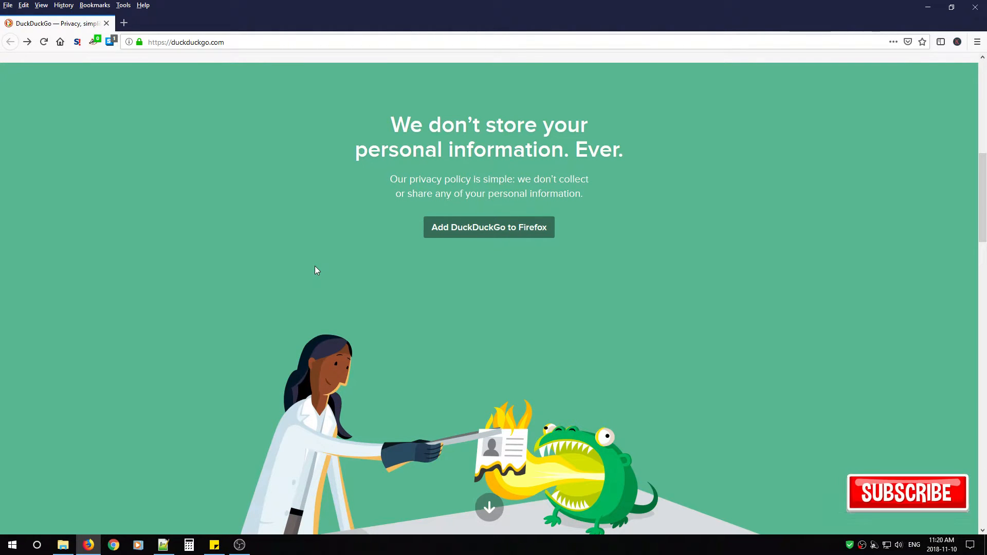
scroll("down", 3)
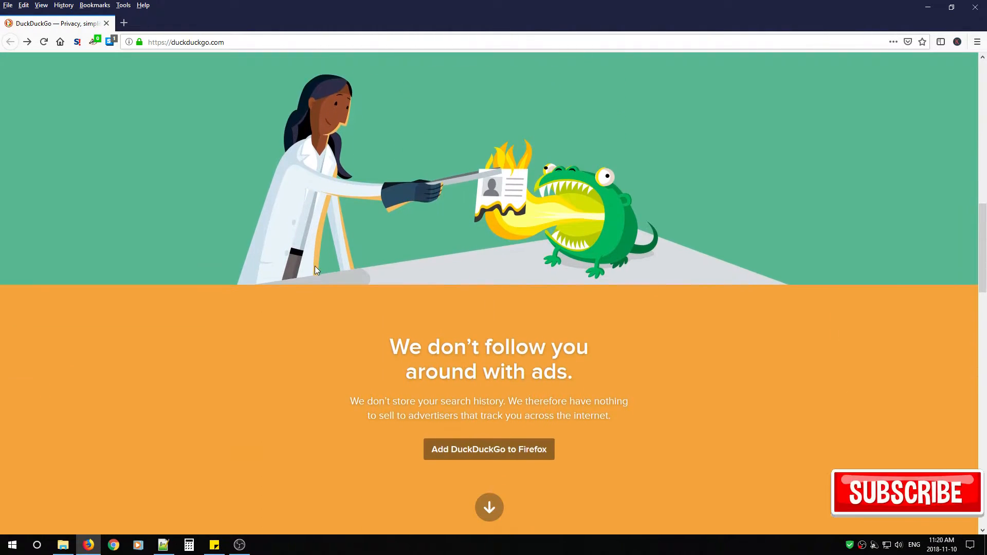
scroll("down", 3)
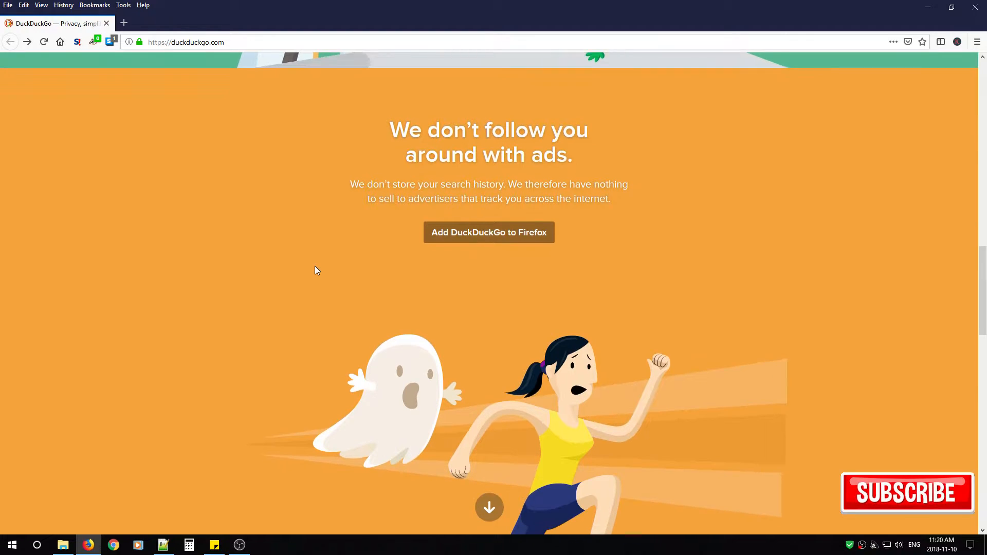
scroll("down", 3)
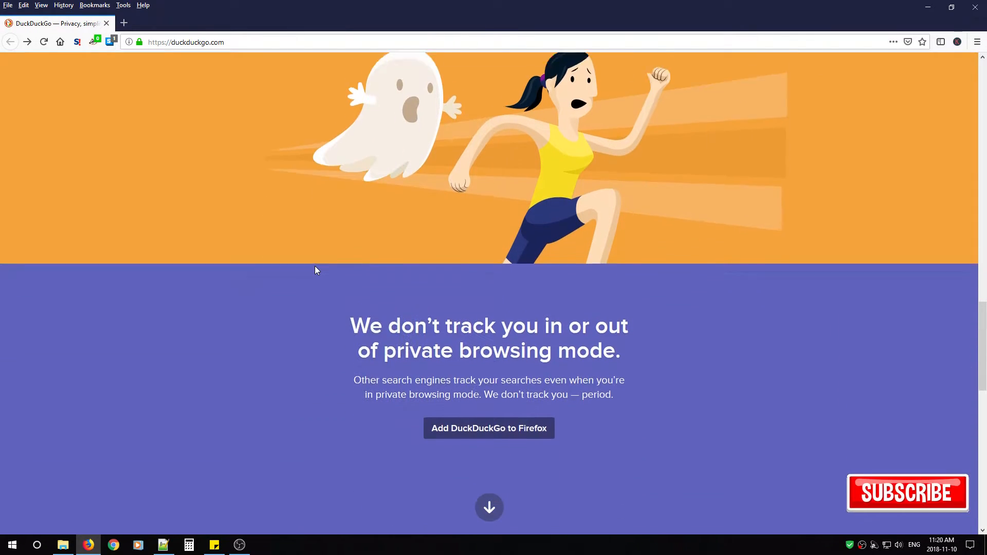
scroll("down", 3)
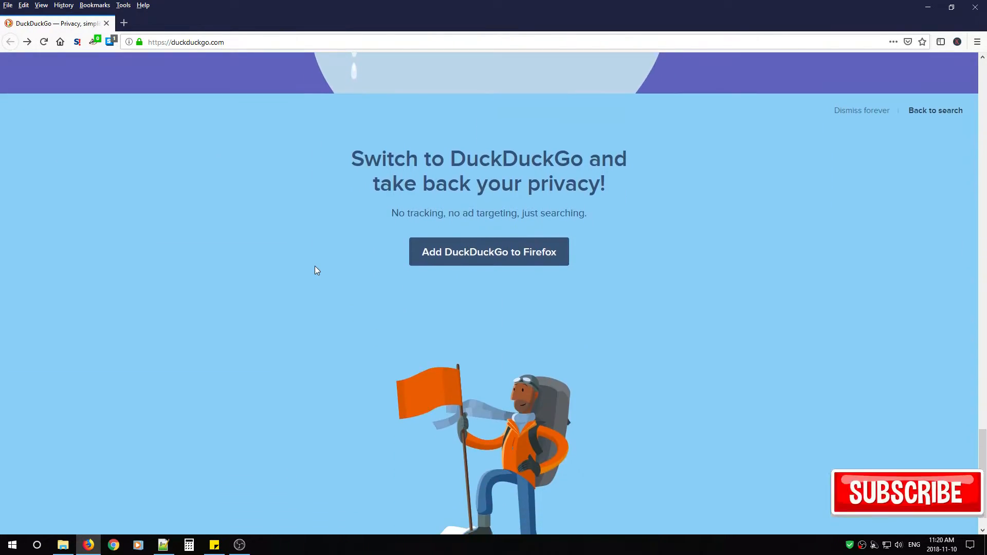
scroll("down", 3)
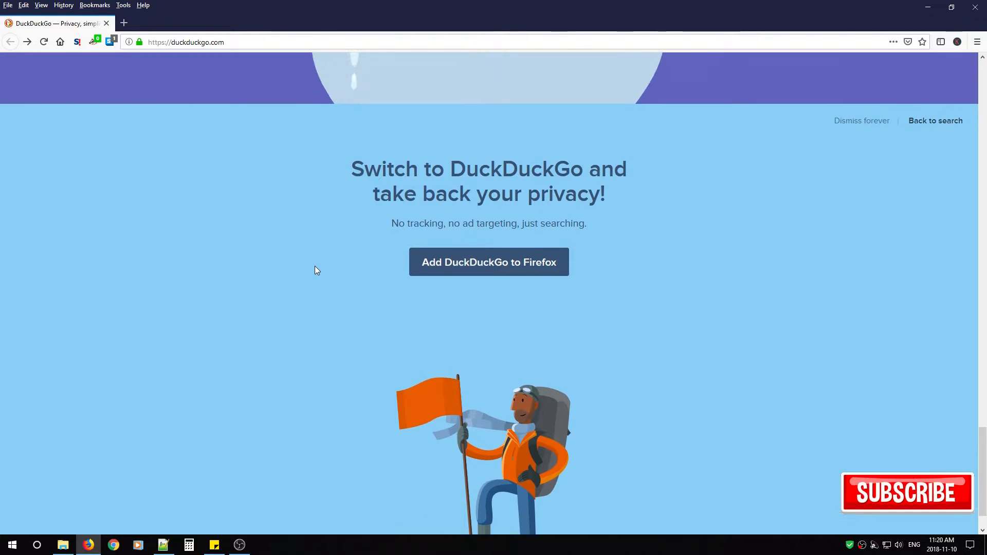
scroll("down", 3)
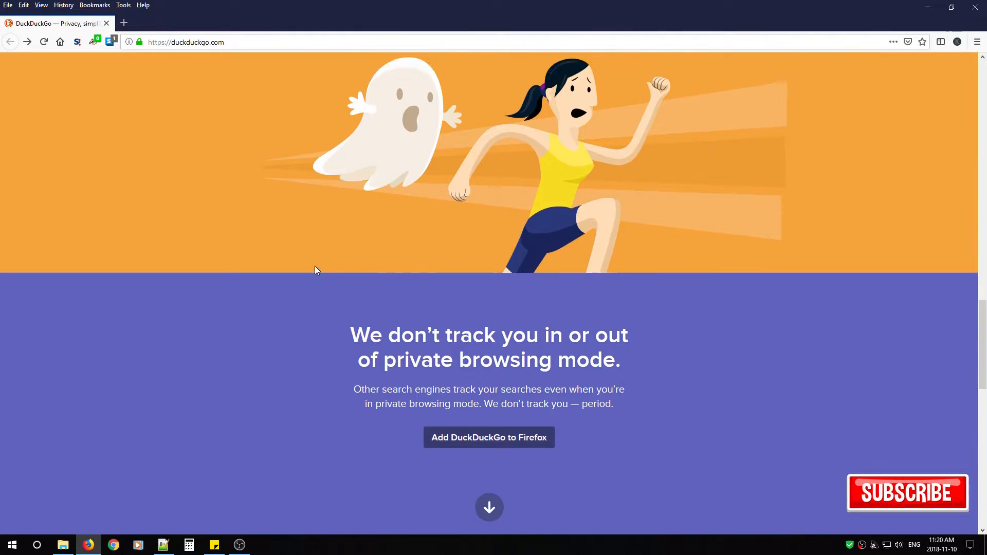
scroll("down", 3)
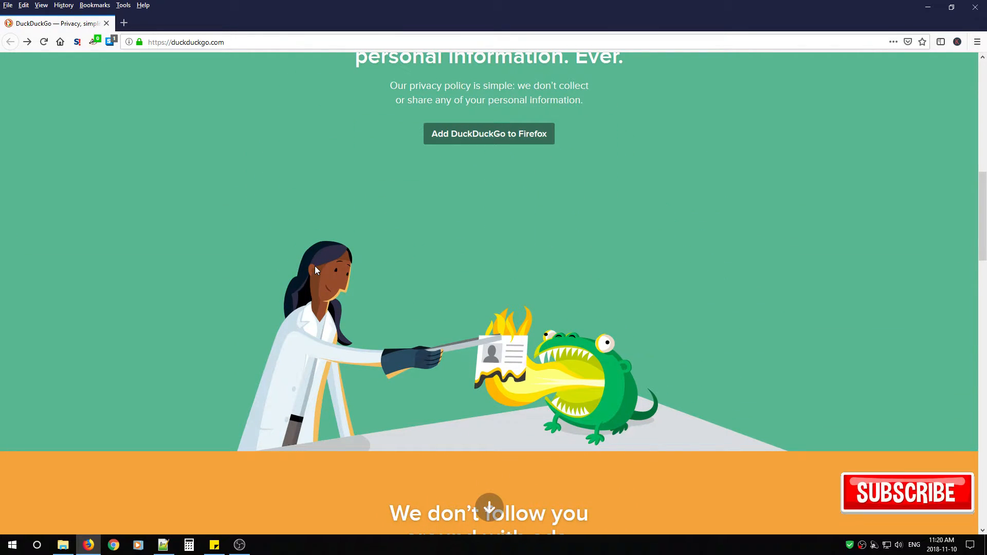
scroll("up", 3)
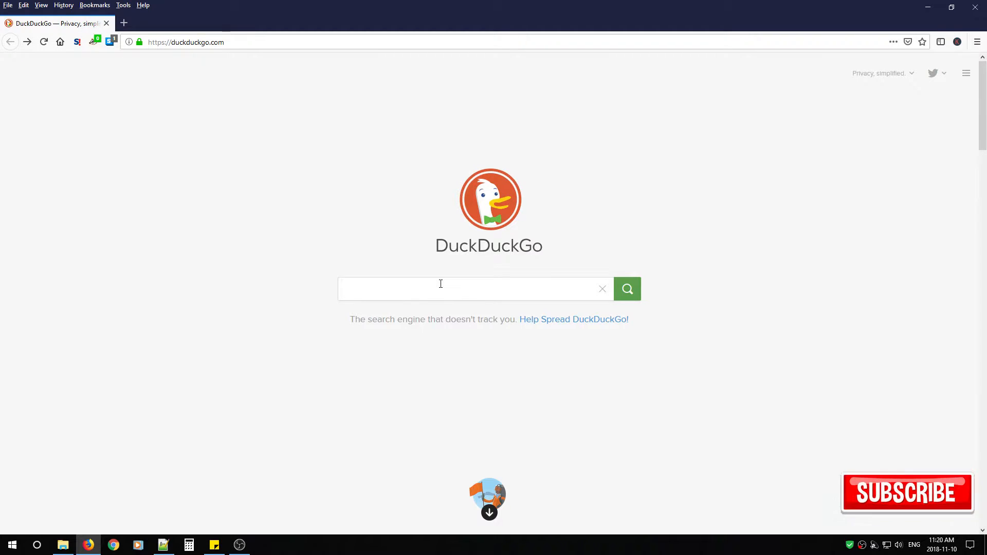
mouse_move(439, 168)
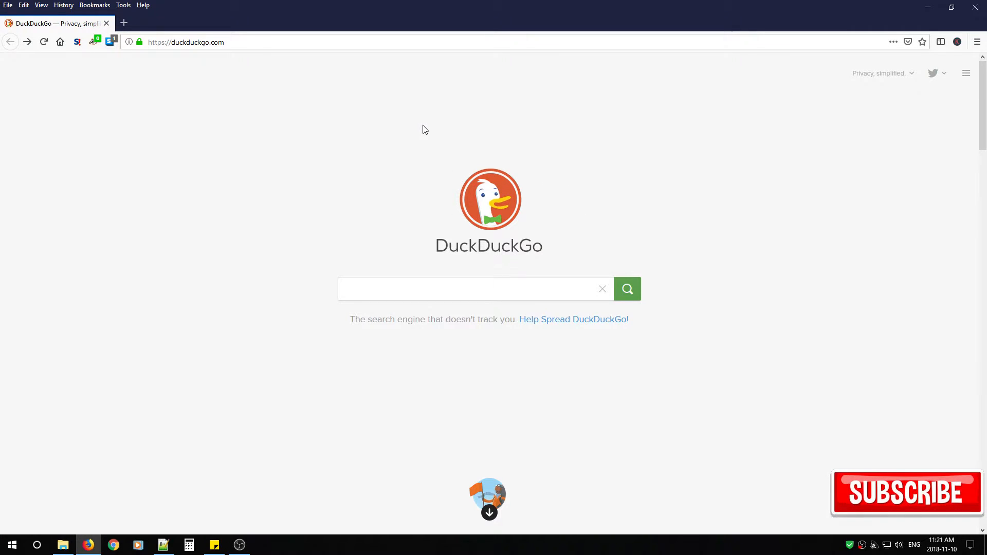
- Show the Privacy Essentials report rating duckduckgo.com grade A with zero trackers
scroll("down", 3)
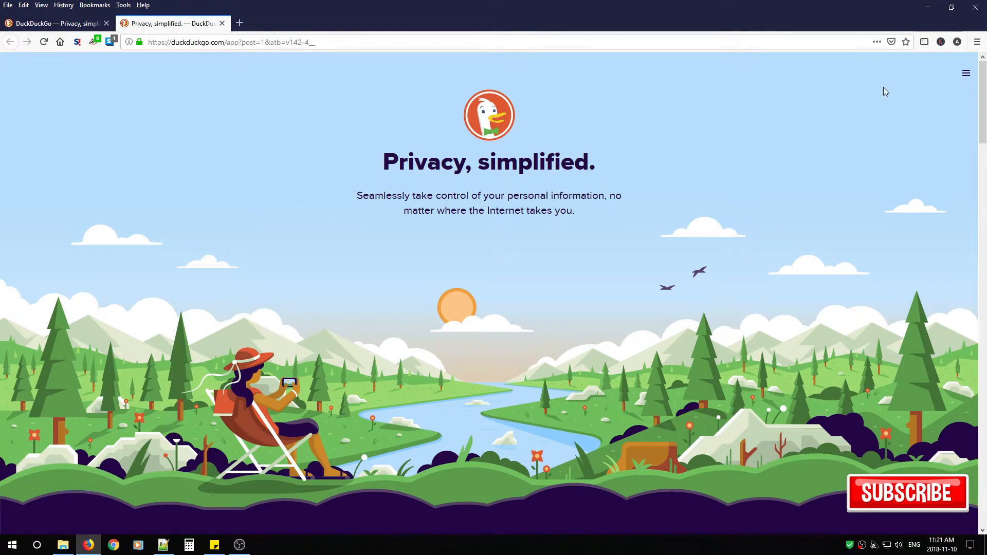
mouse_move(957, 43)
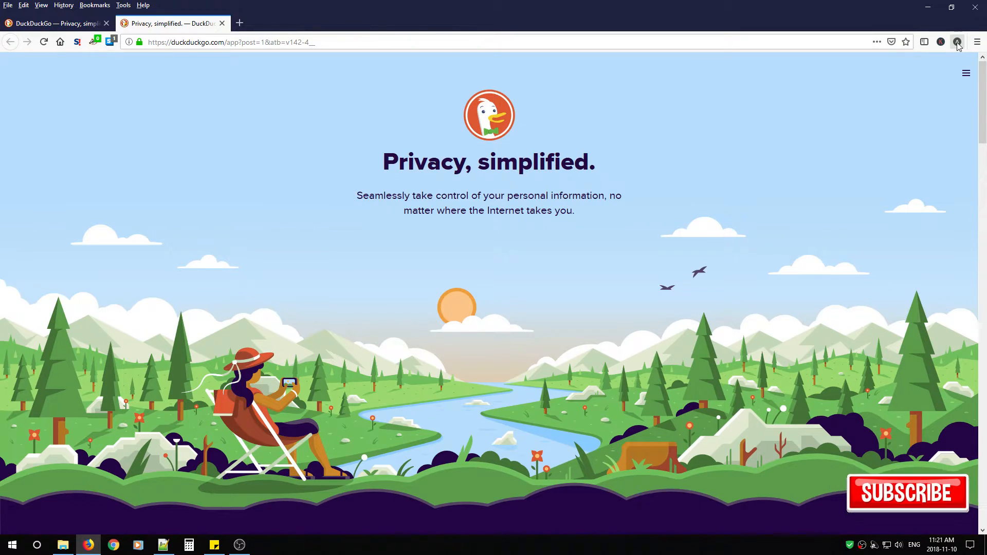
left_click(956, 42)
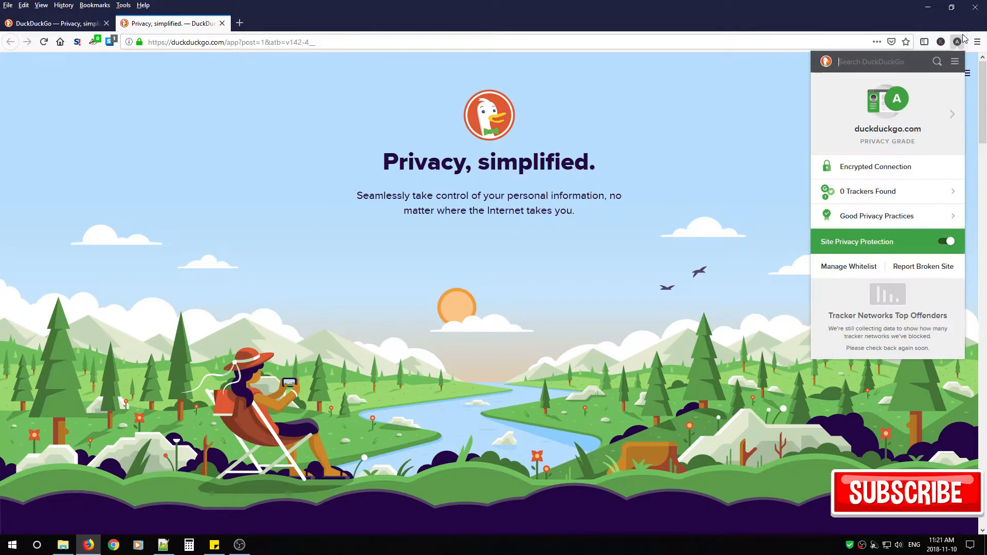
mouse_move(885, 346)
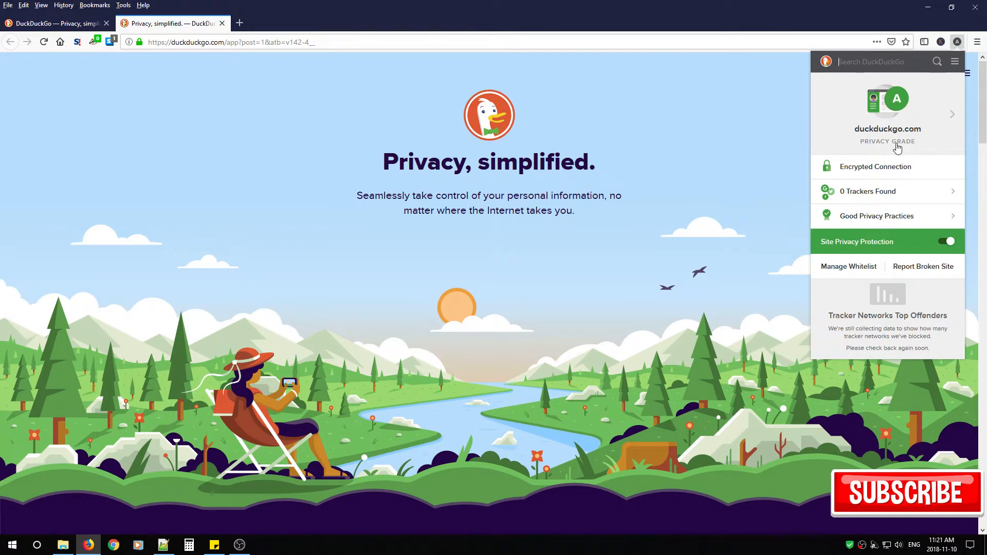
mouse_move(874, 199)
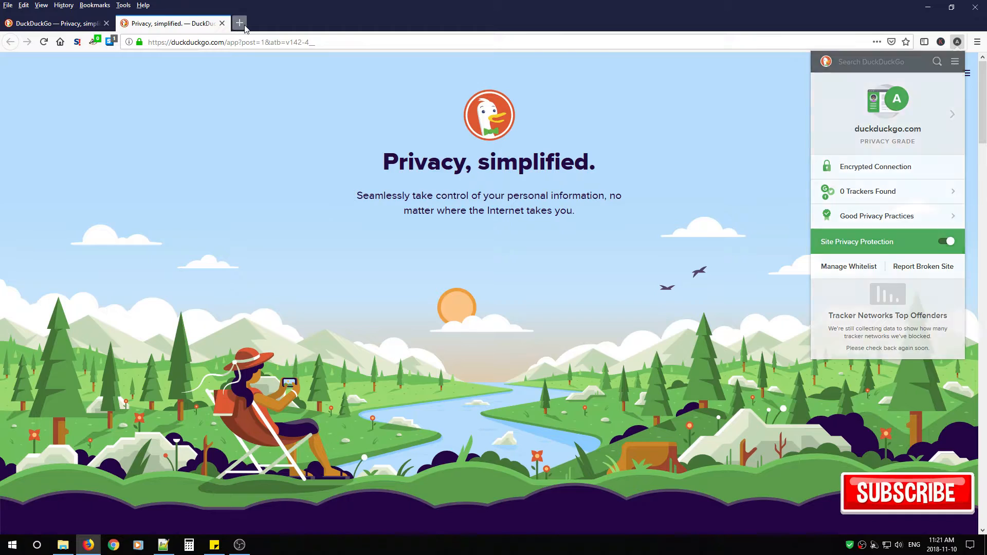
- In a new Google tab, view its grade D report and the Bad Privacy Practices details
left_click(240, 24)
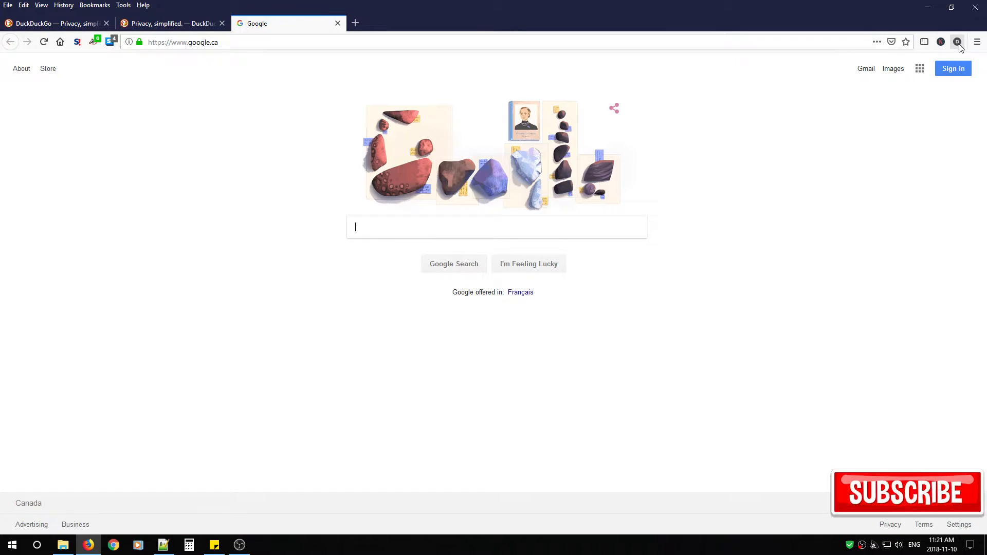
left_click(957, 41)
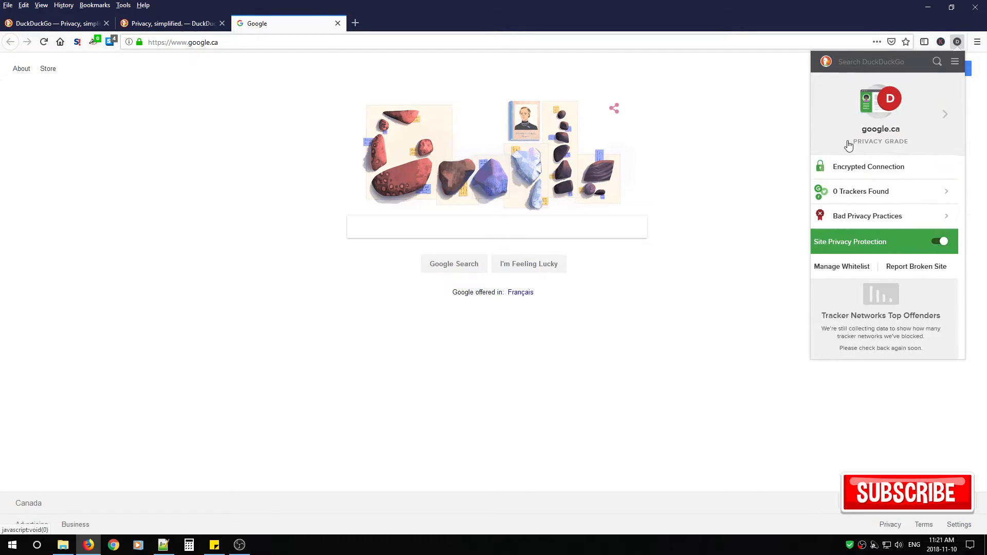
left_click(868, 216)
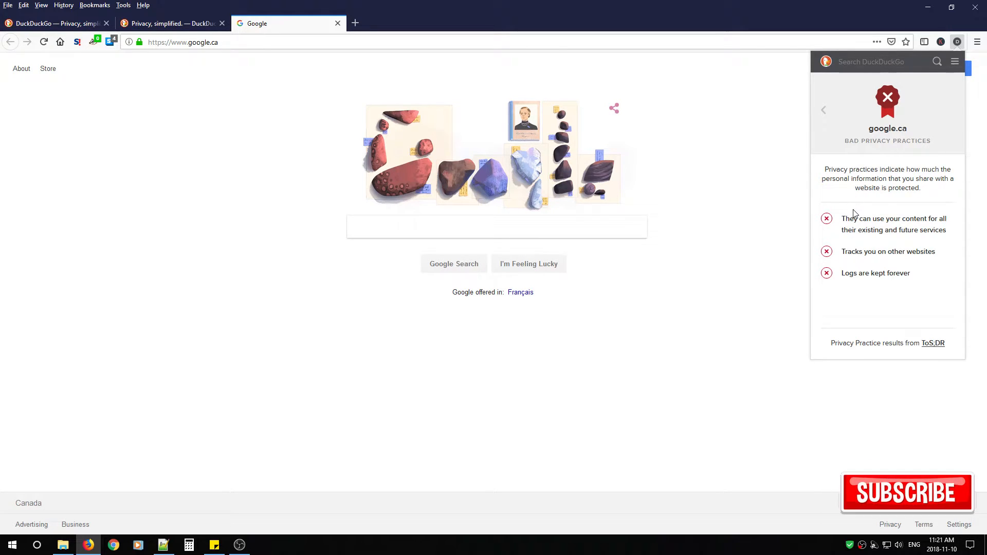
mouse_move(892, 269)
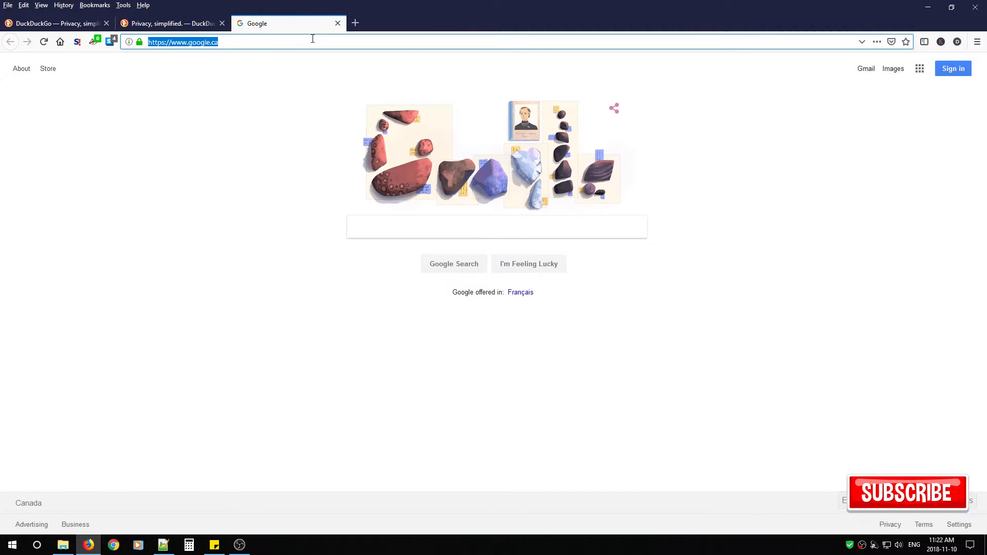
- Load yahoo.ca and review its report: grade raised D to B, 10 trackers blocked
type("yahoo,.ca")
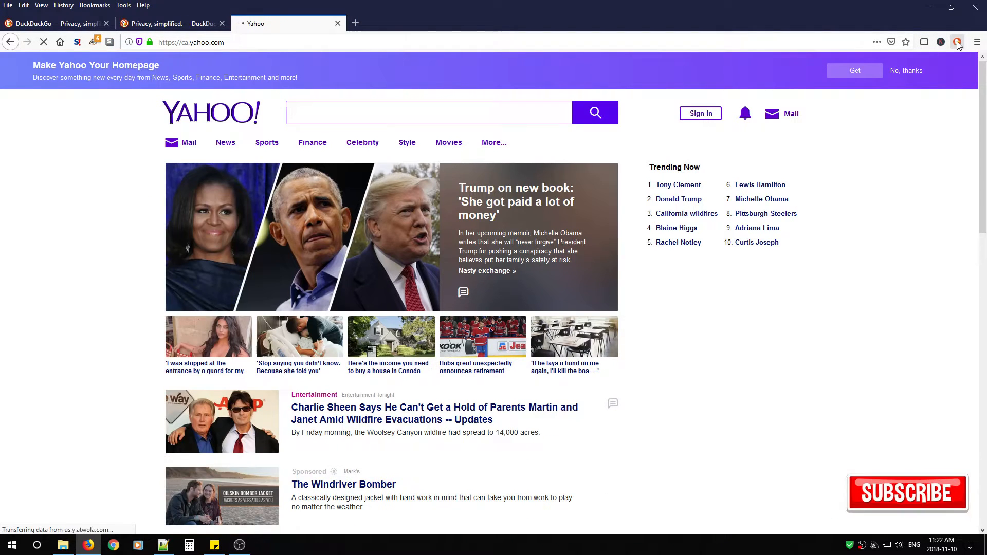
left_click(957, 42)
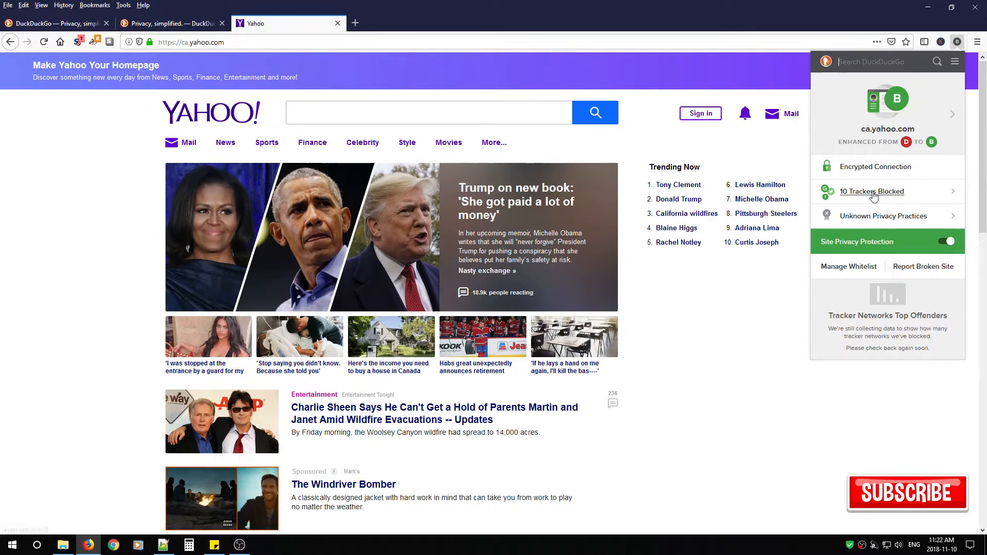
left_click(870, 191)
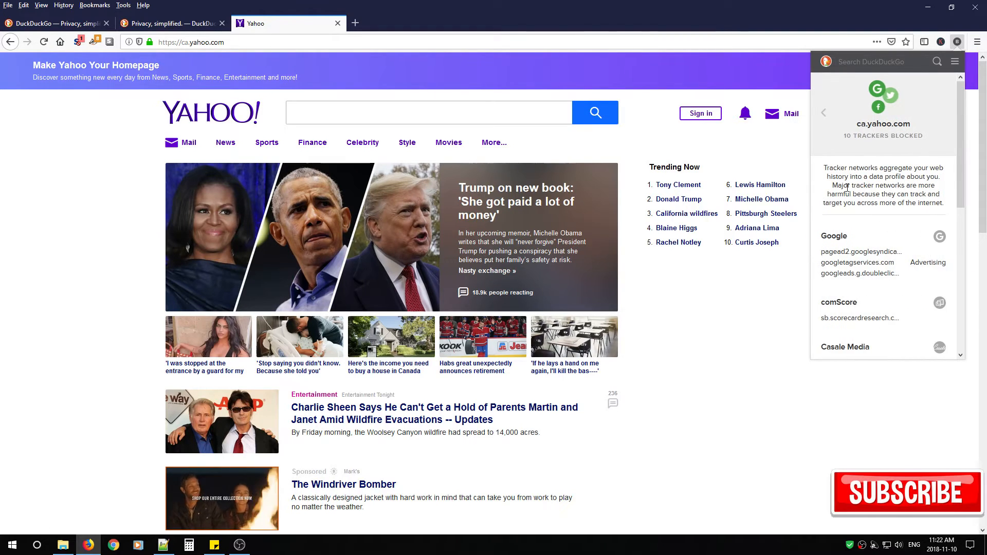
scroll("down", 3)
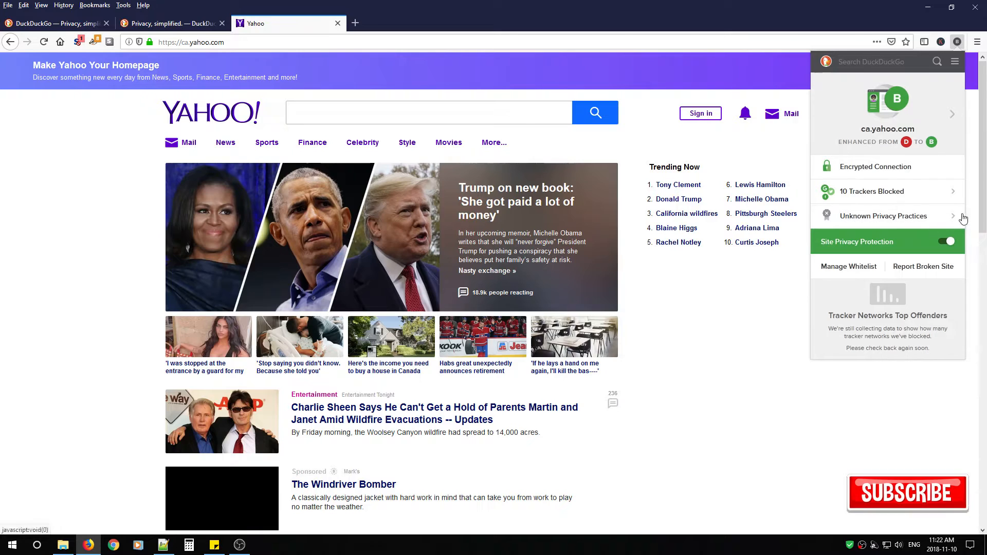
left_click(884, 216)
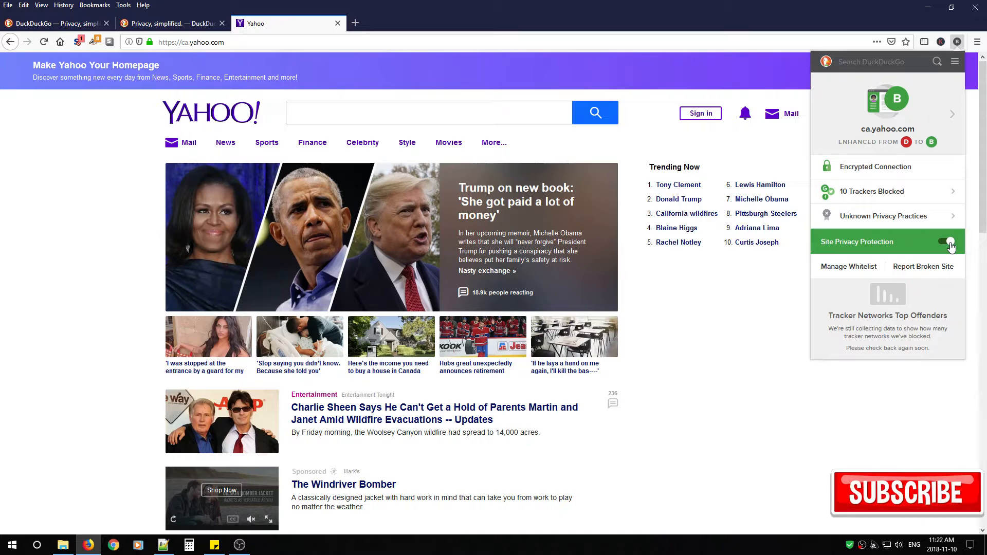
- Turn off privacy protection for ca.yahoo.com and bring up the whitelisted sites list
left_click(948, 242)
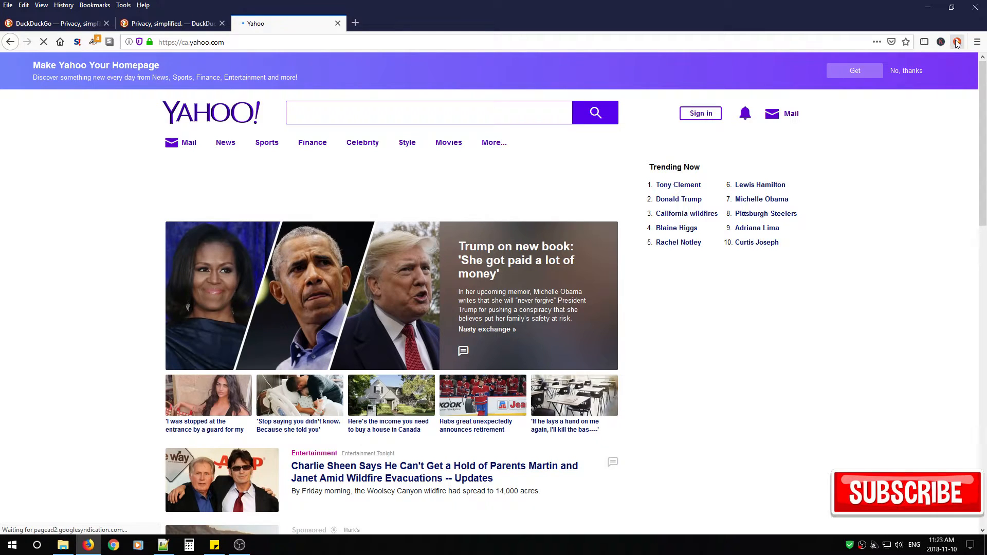
left_click(956, 42)
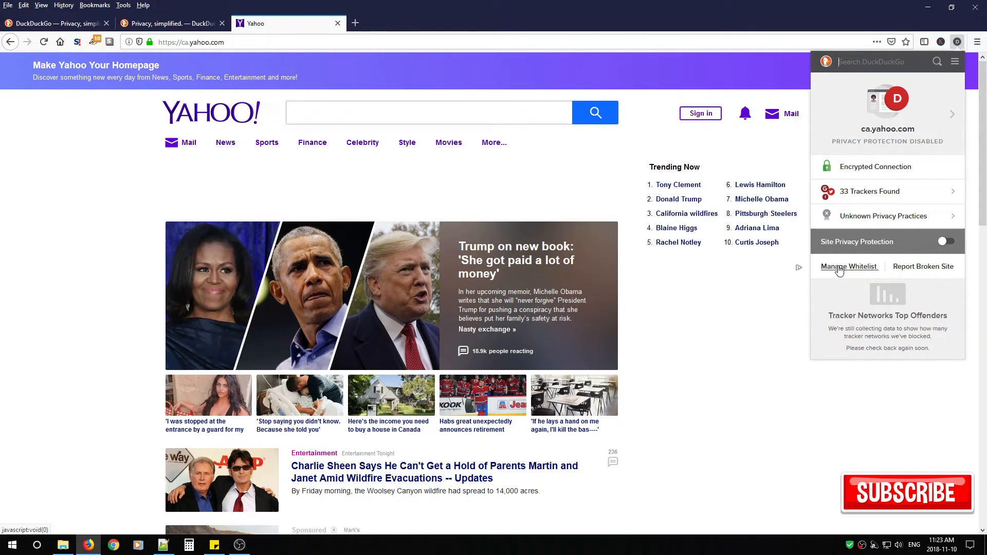
left_click(849, 266)
type("w")
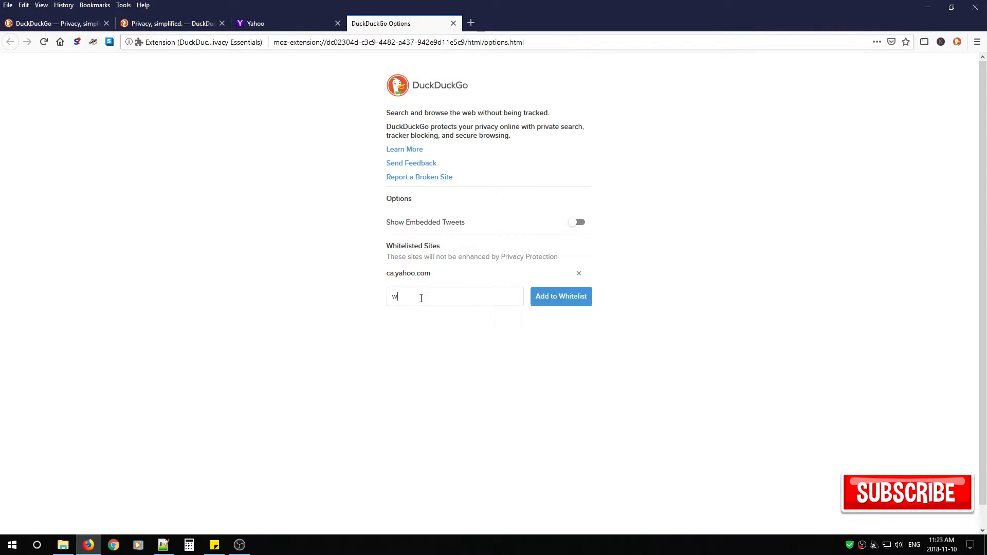
- Remove ca.yahoo.com from the whitelist, leaving whitearmour.ca, and return to Yahoo
left_click(559, 296)
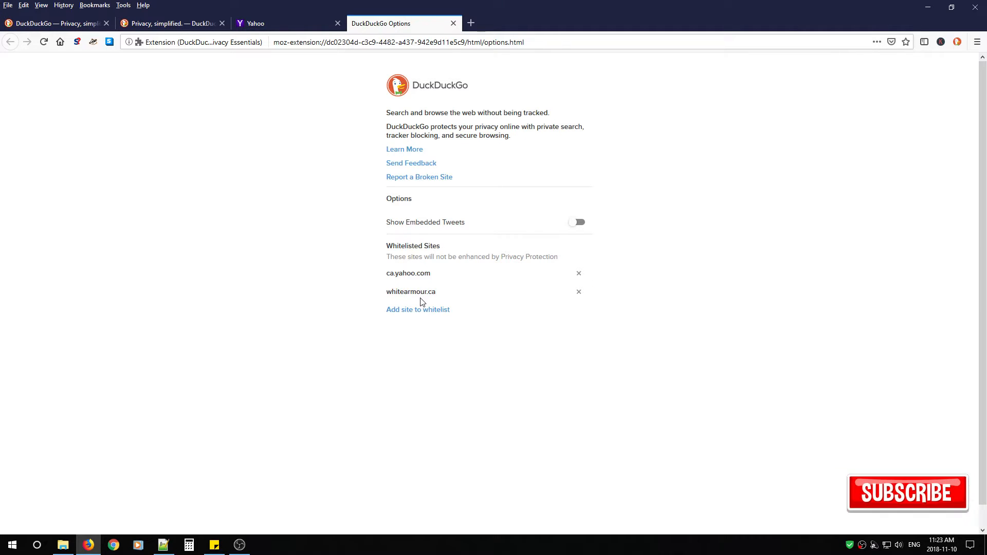
left_click(578, 274)
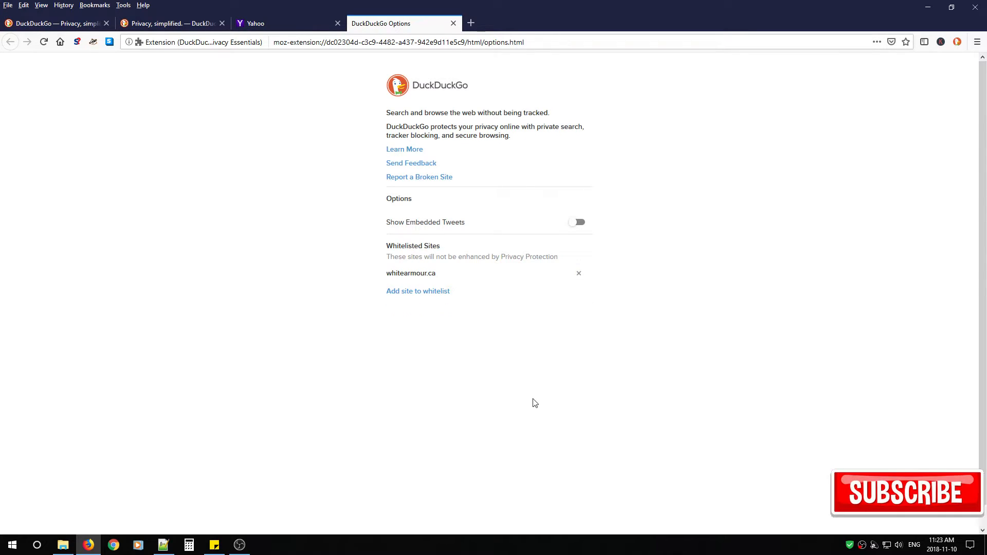
left_click(283, 24)
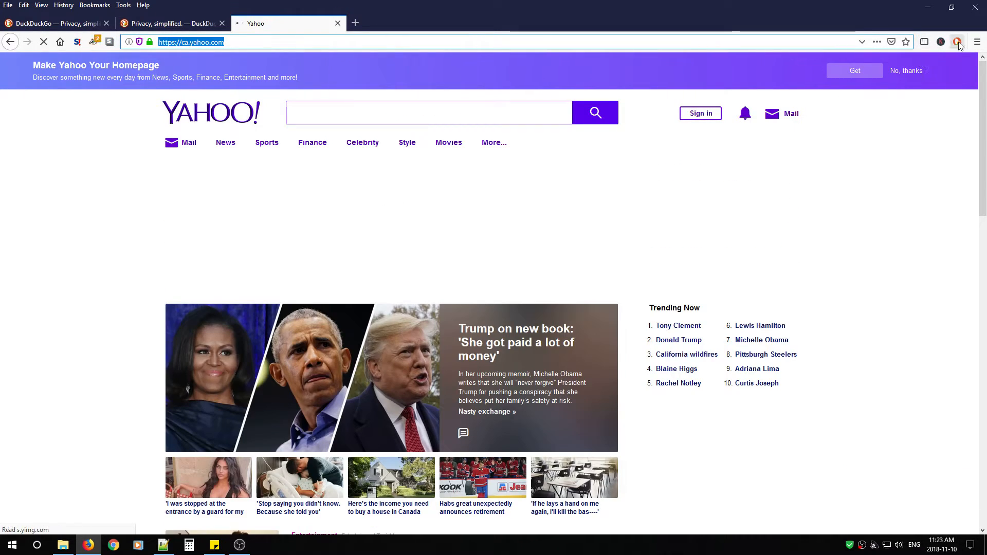
- Check Yahoo's privacy summary, visit and close the Report Broken Site form, keeping only Yahoo open
left_click(957, 41)
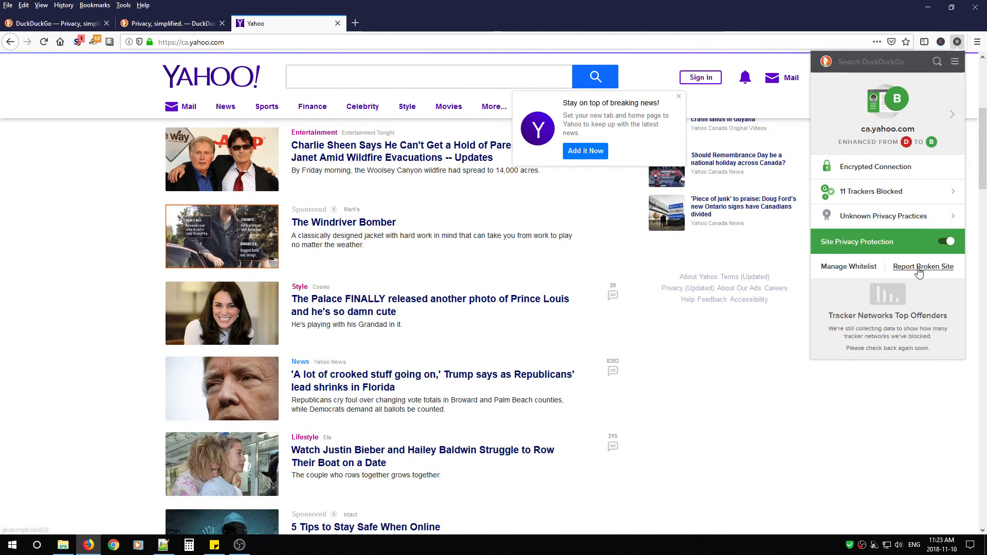
left_click(923, 267)
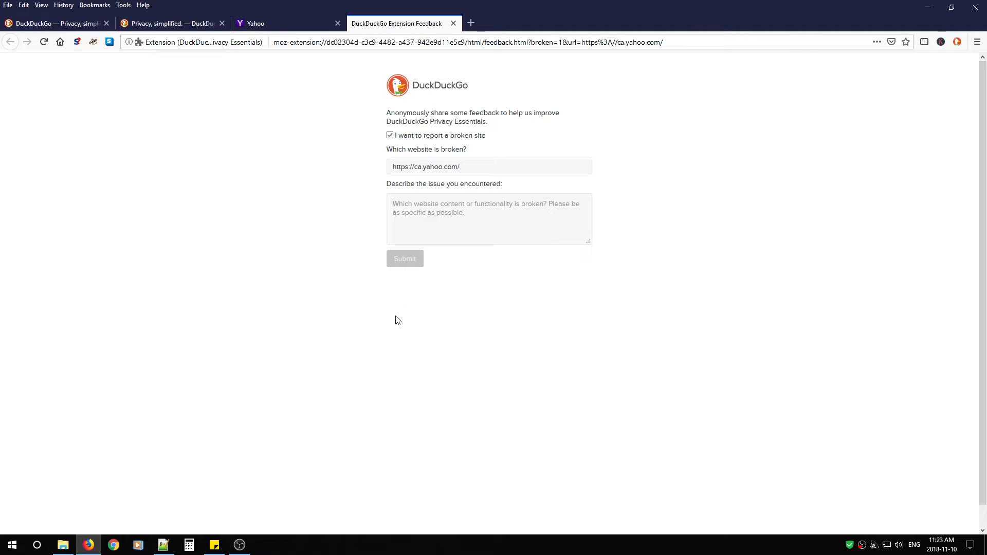
left_click(452, 23)
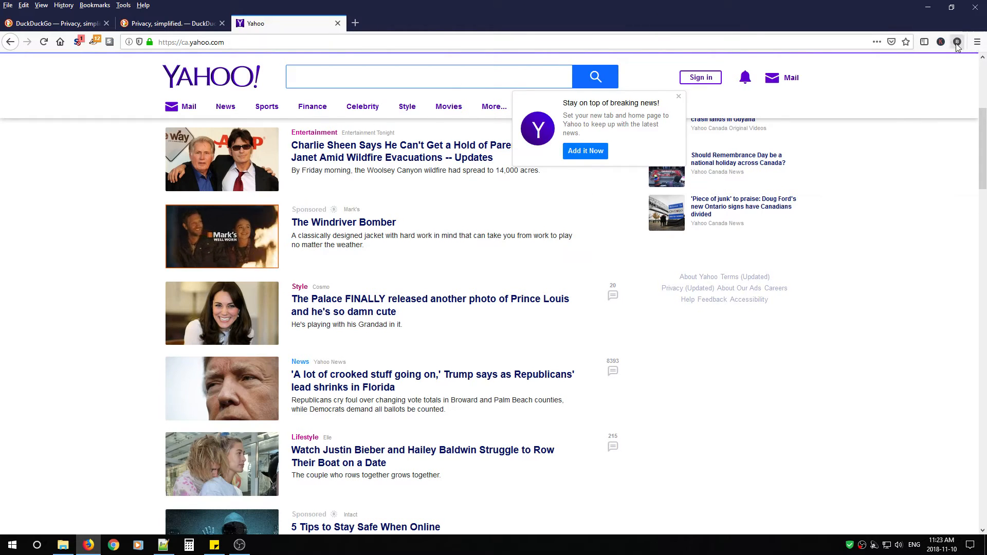
left_click(957, 41)
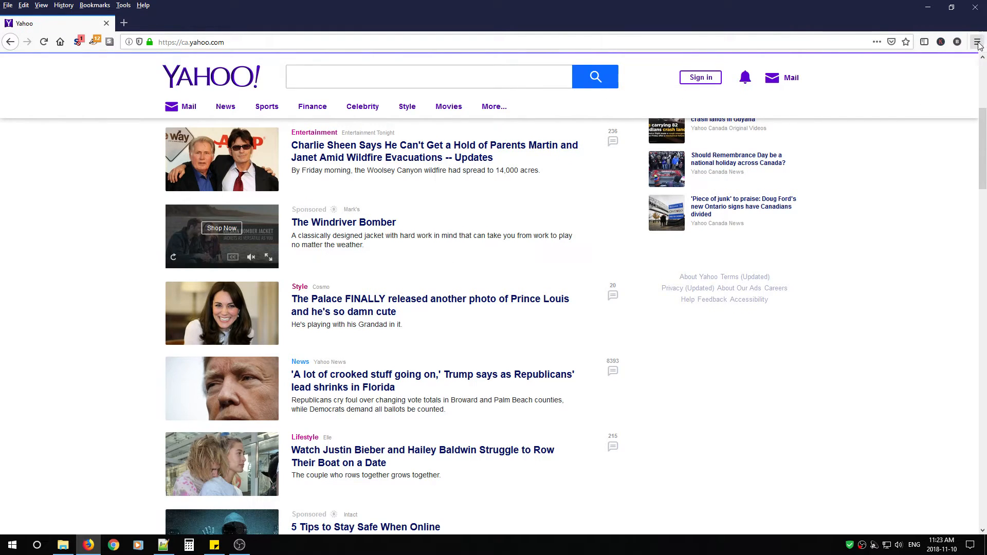
- Show Firefox's Search options down to the One-Click Search Engines list
left_click(122, 5)
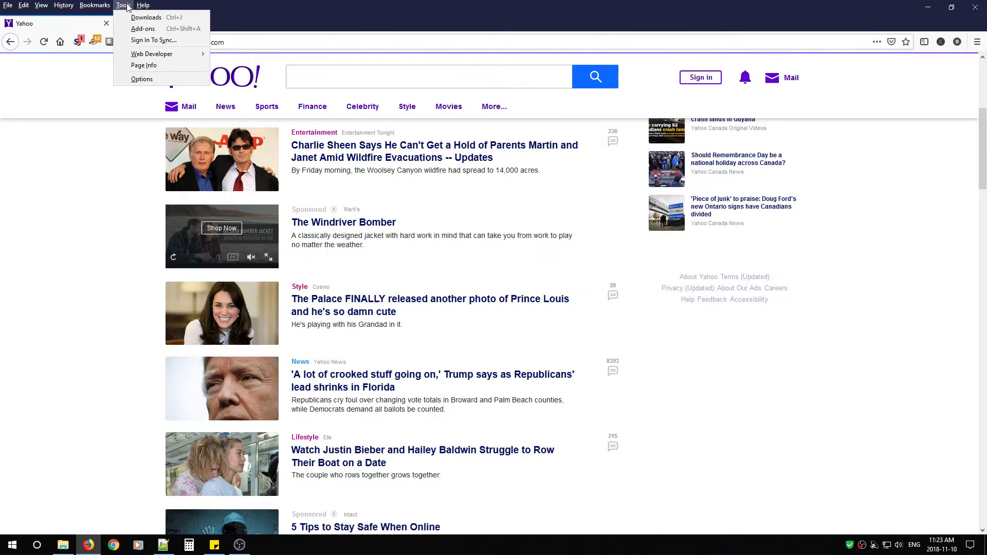
left_click(140, 79)
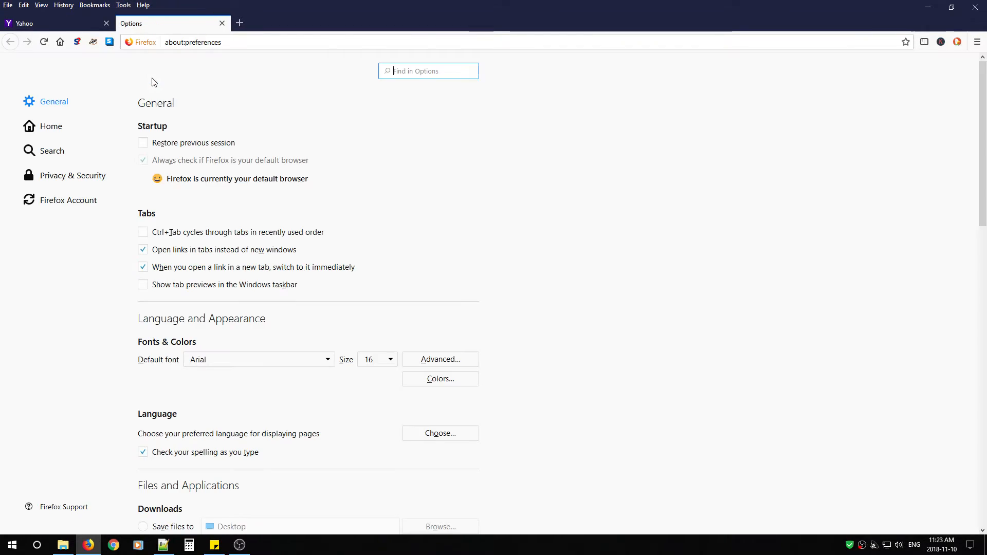
left_click(52, 150)
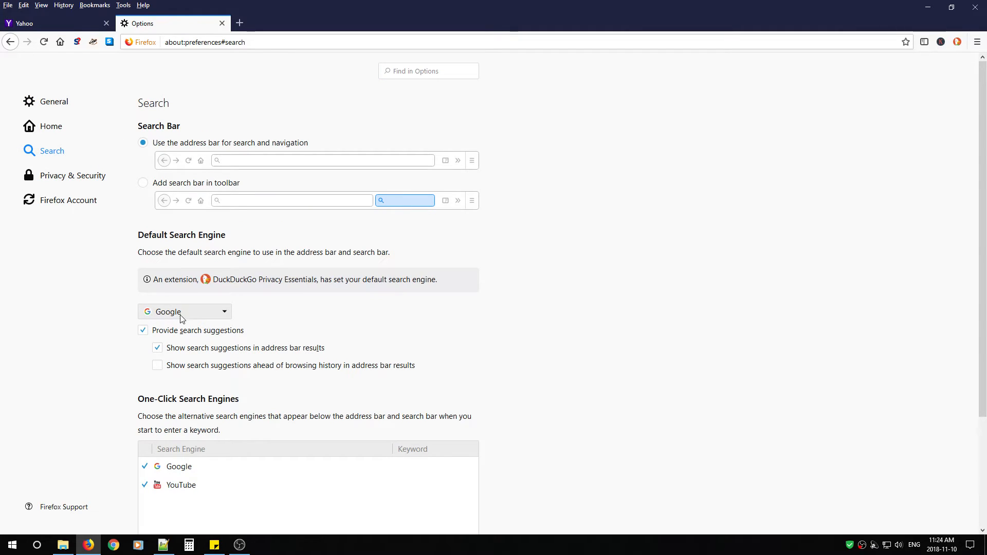
scroll("down", 3)
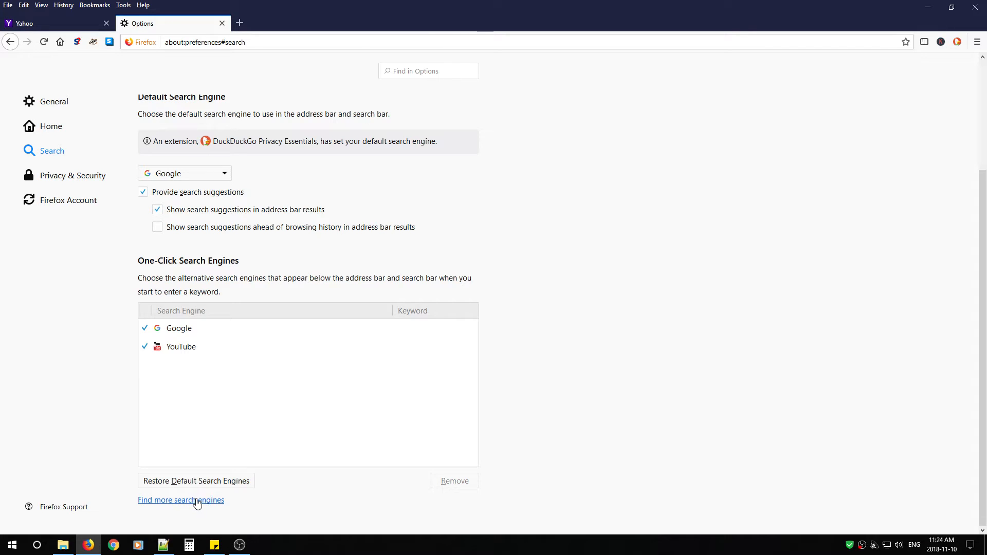
- Add the Duck Duck Go (SSL) engine from Add-ons and make it the current search engine
left_click(181, 500)
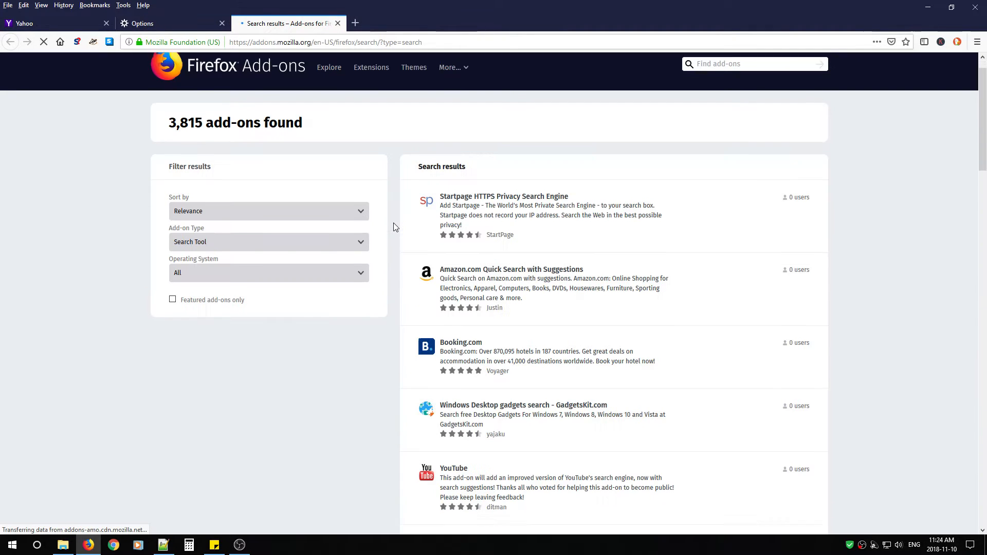
scroll("down", 3)
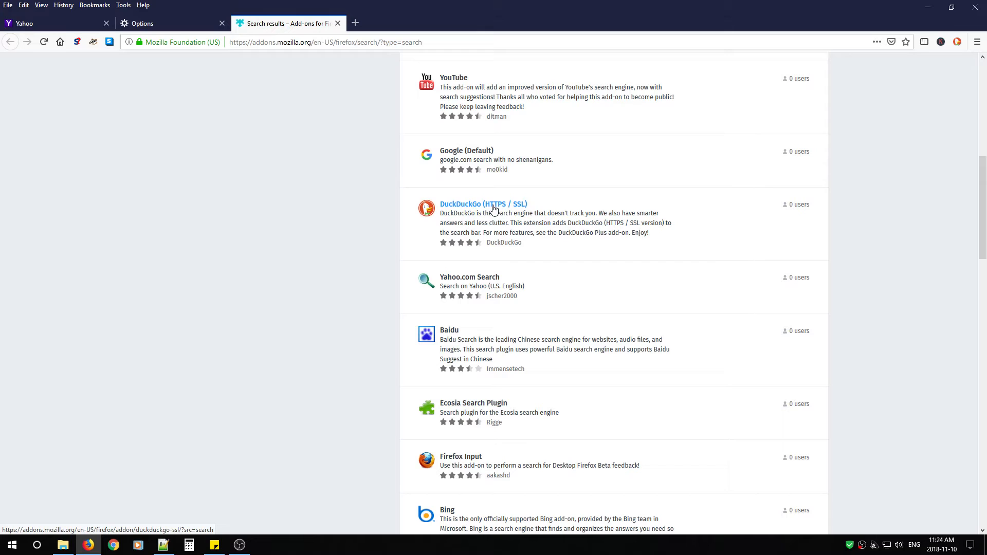
mouse_move(506, 208)
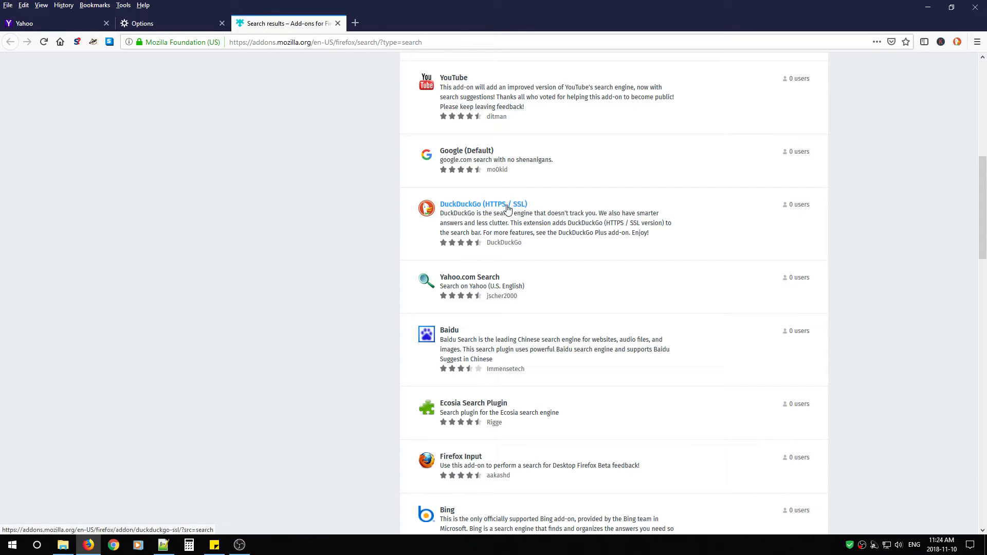
scroll("down", 3)
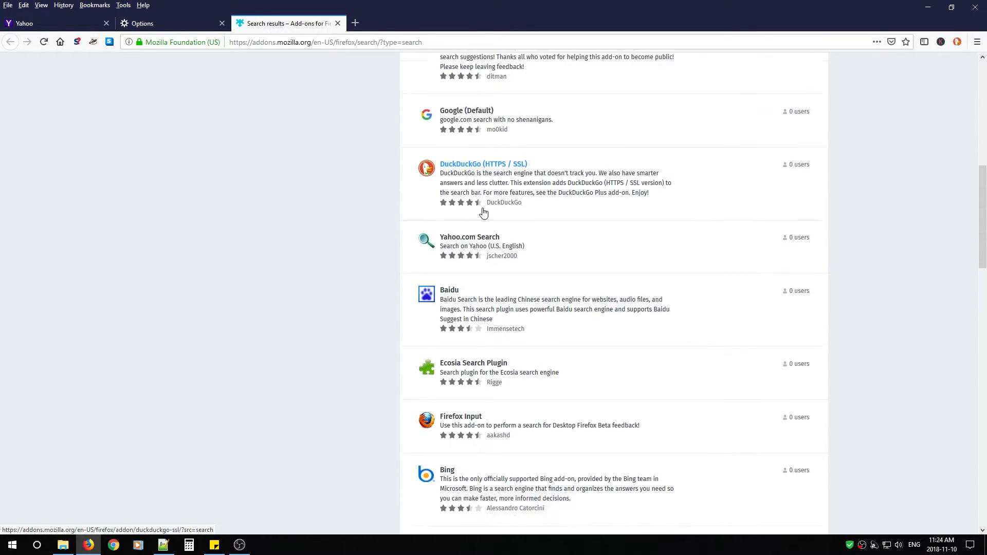
scroll("down", 3)
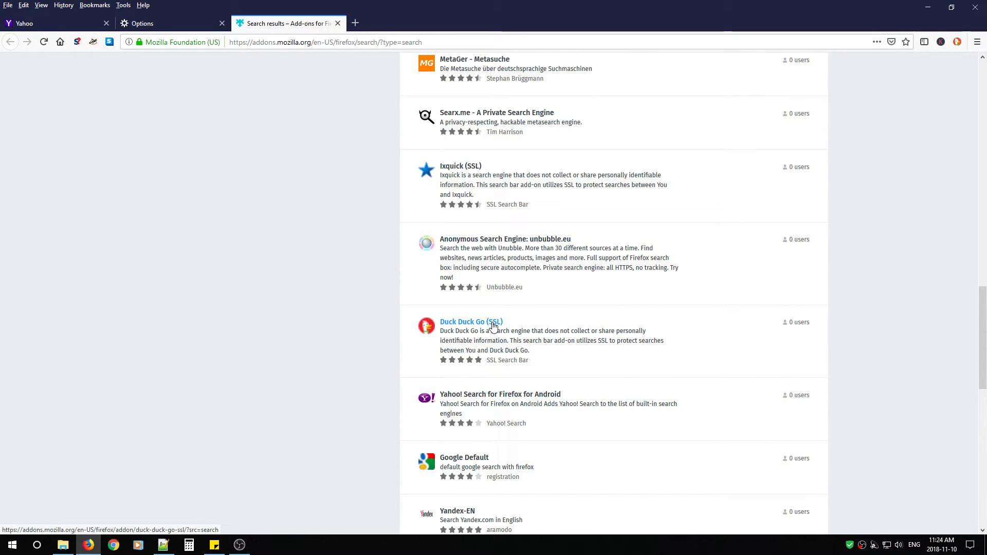
left_click(471, 322)
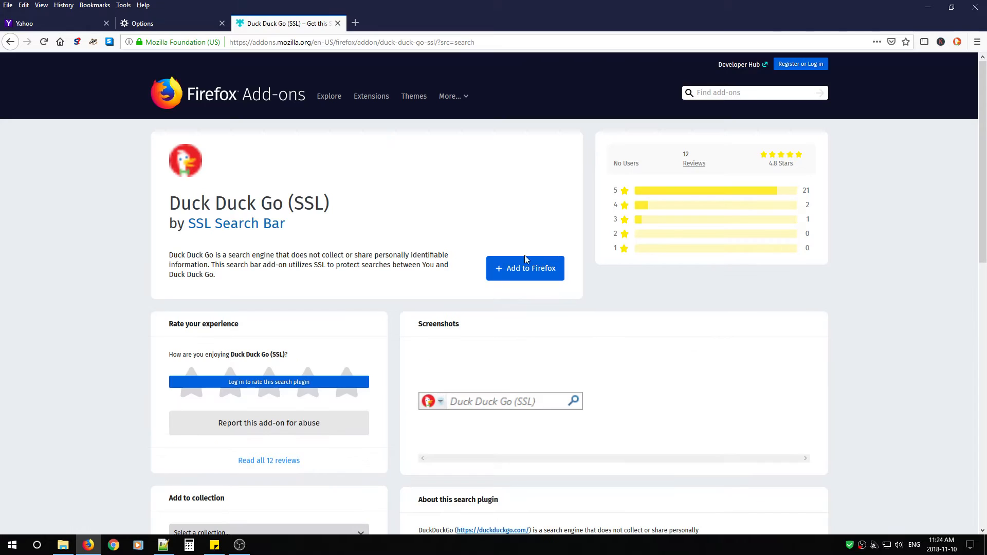
left_click(524, 268)
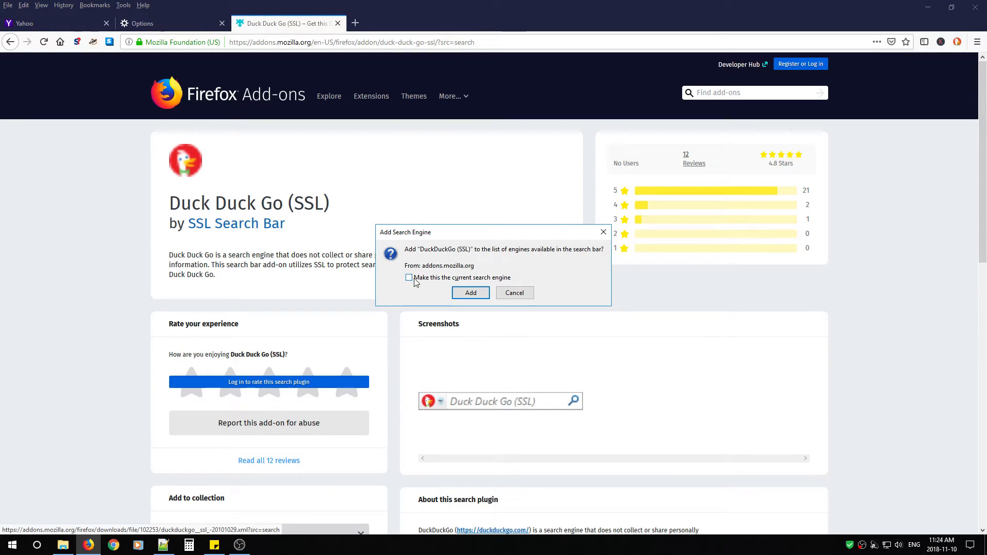
left_click(409, 278)
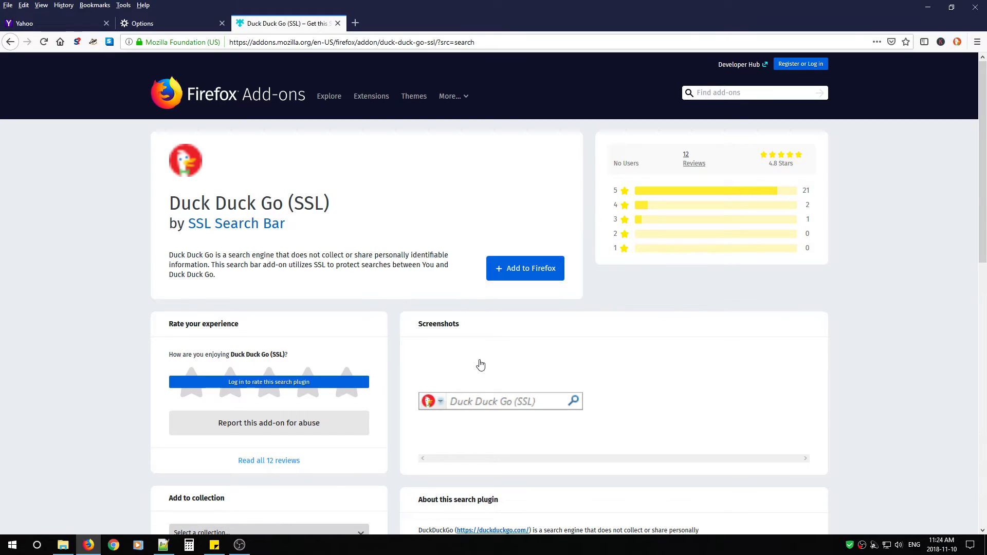
mouse_move(509, 287)
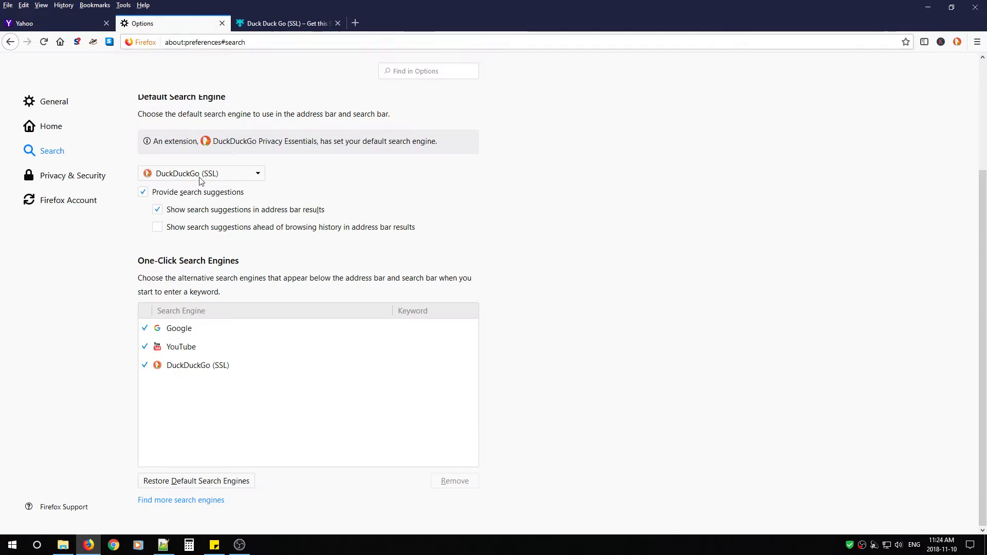
- Remove Google and YouTube so DuckDuckGo (SSL) is the only one-click engine
left_click(197, 365)
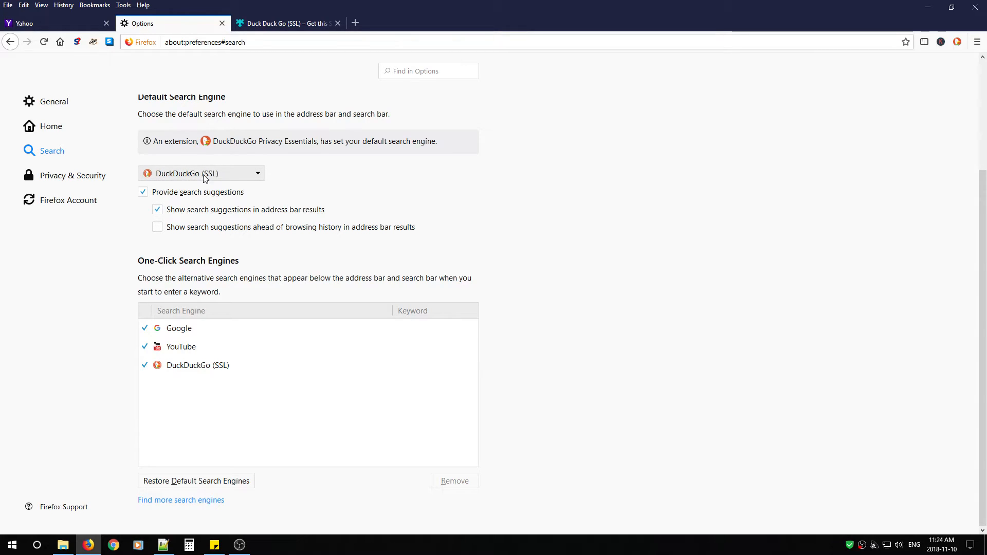
left_click(178, 328)
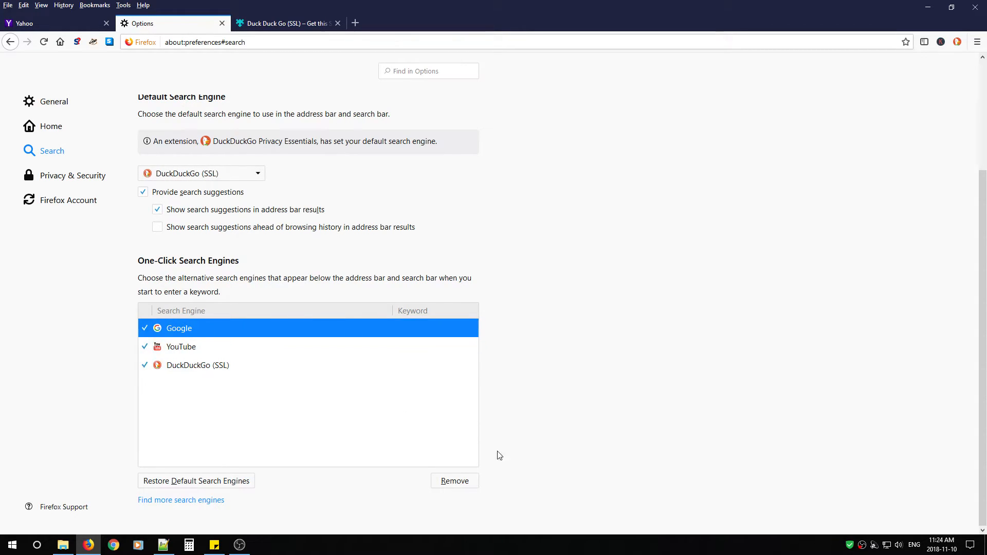
left_click(453, 480)
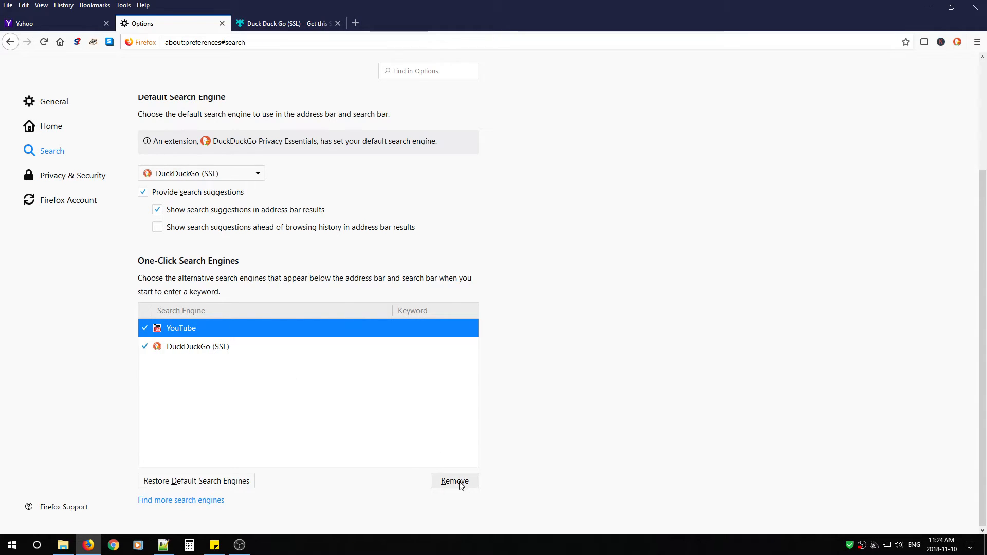
left_click(453, 480)
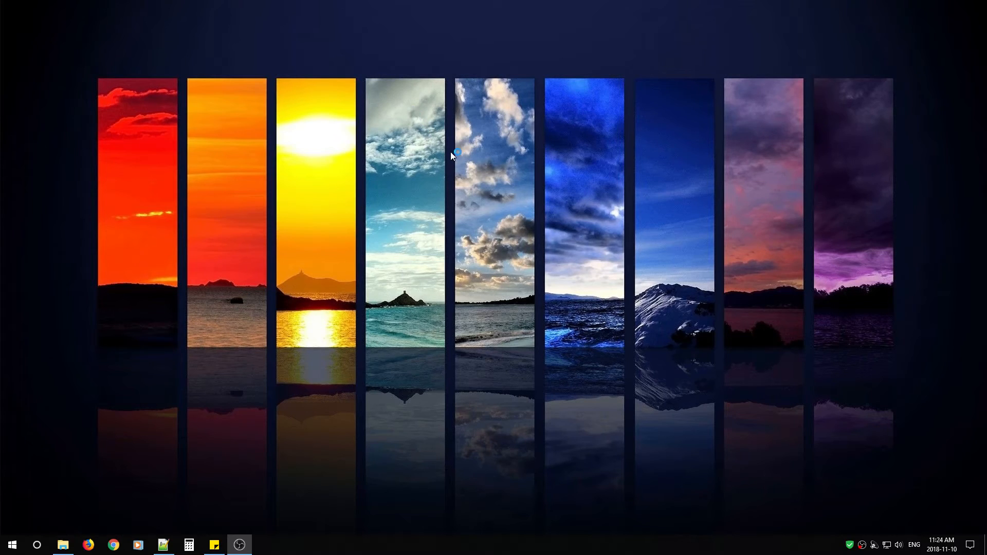
mouse_move(520, 227)
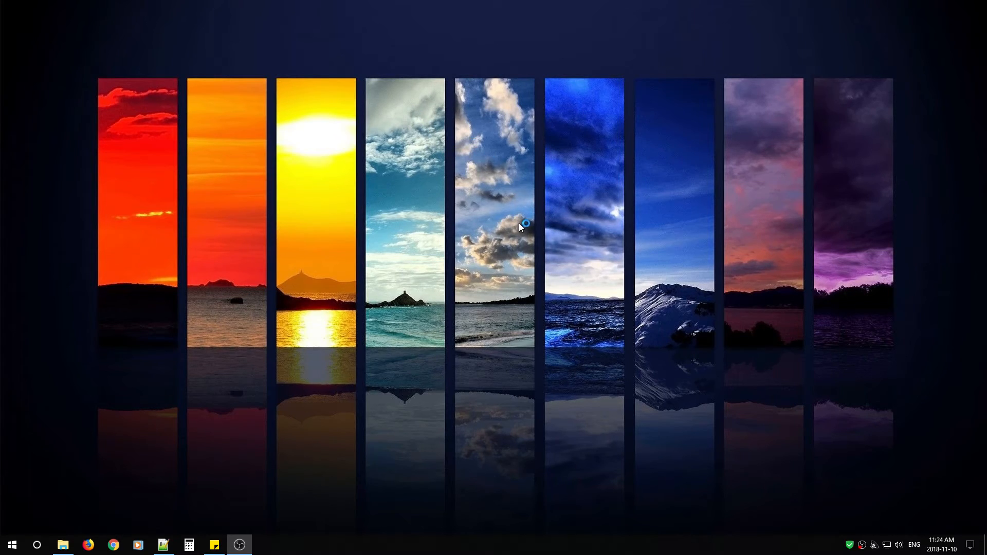
- Relaunch Firefox from the taskbar, closing the unresponsive old process
left_click(88, 545)
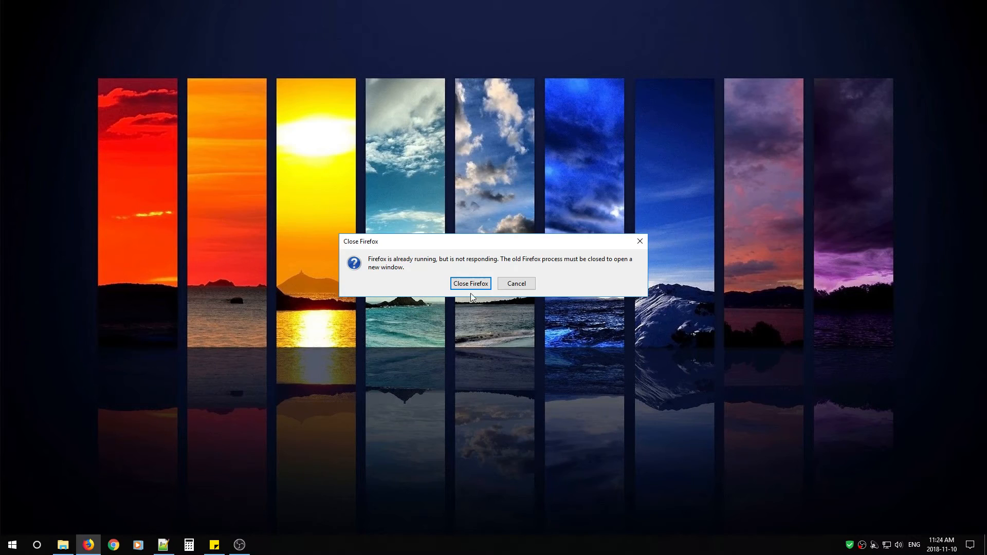
left_click(469, 283)
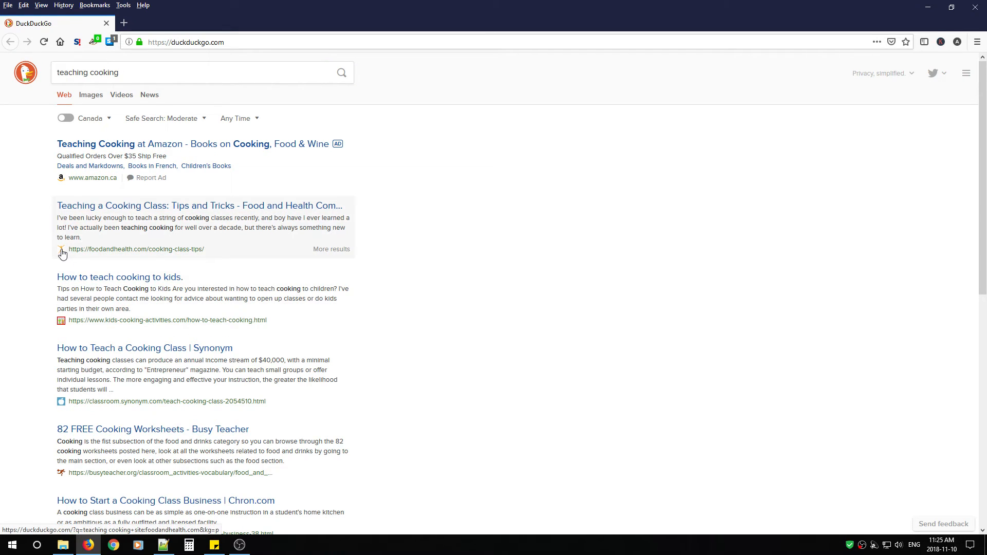
scroll("down", 3)
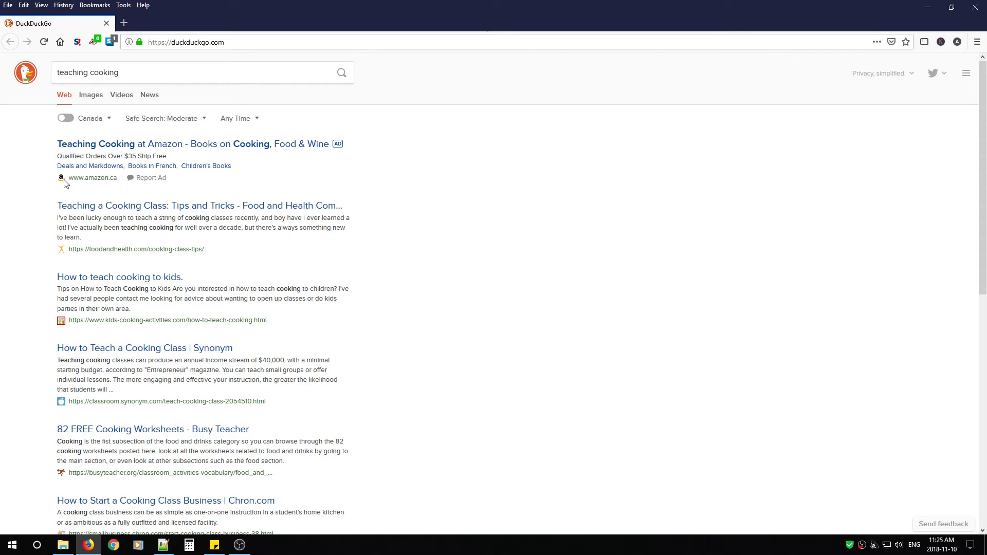
mouse_move(92, 178)
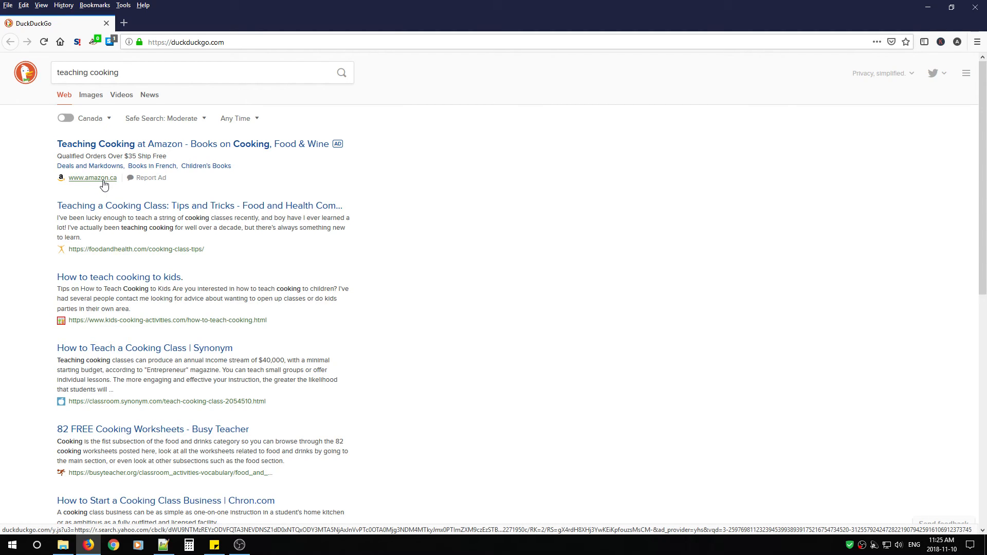
mouse_move(93, 183)
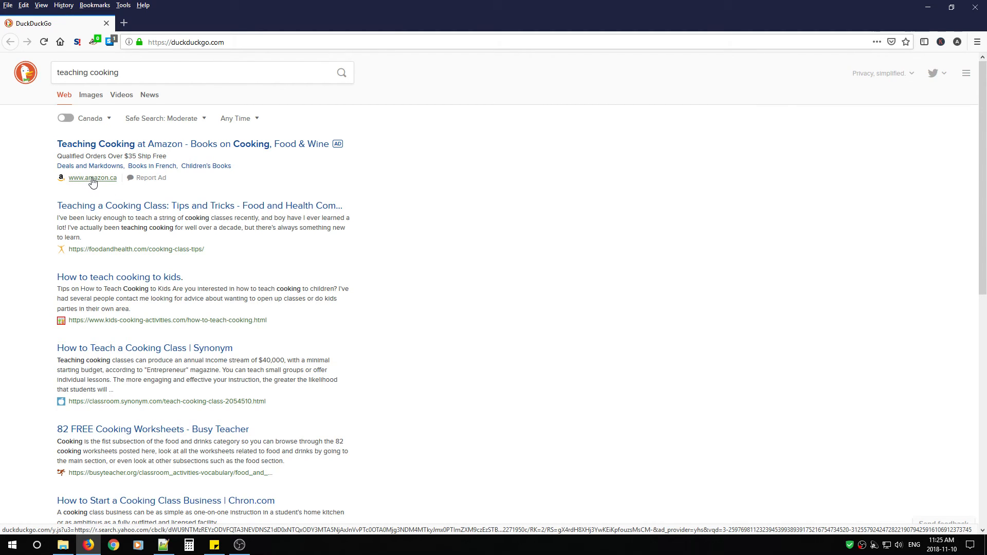
scroll("down", 3)
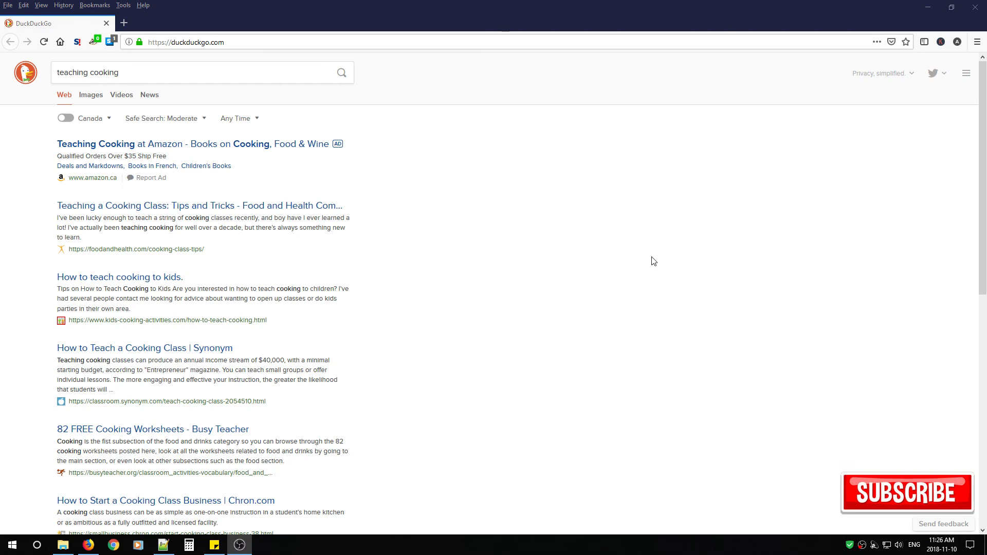
mouse_move(657, 244)
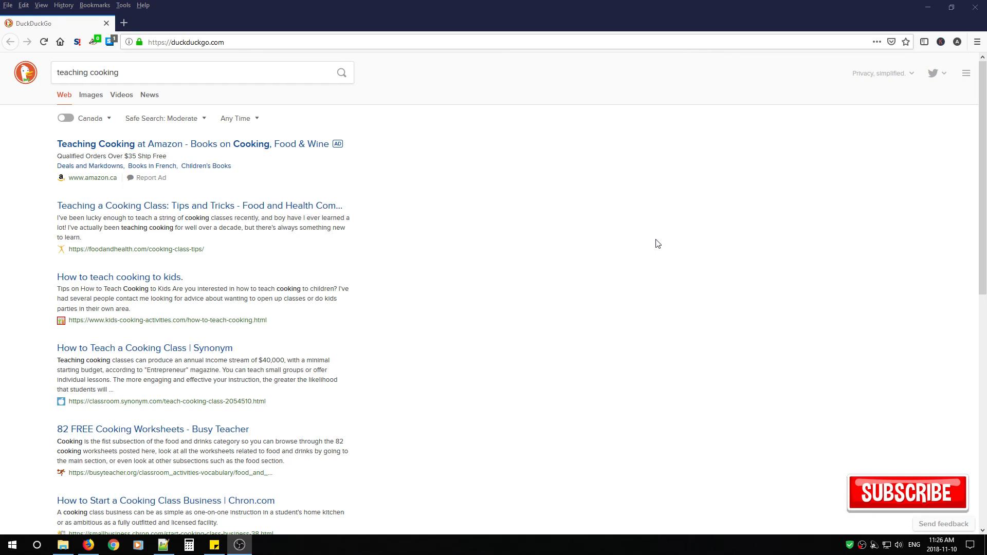